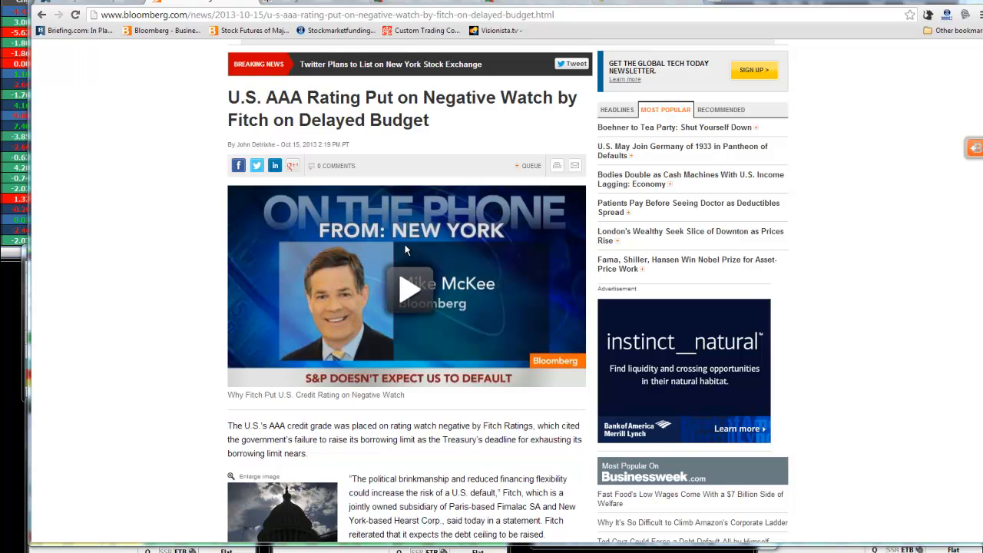
pyautogui.moveTo(510, 105)
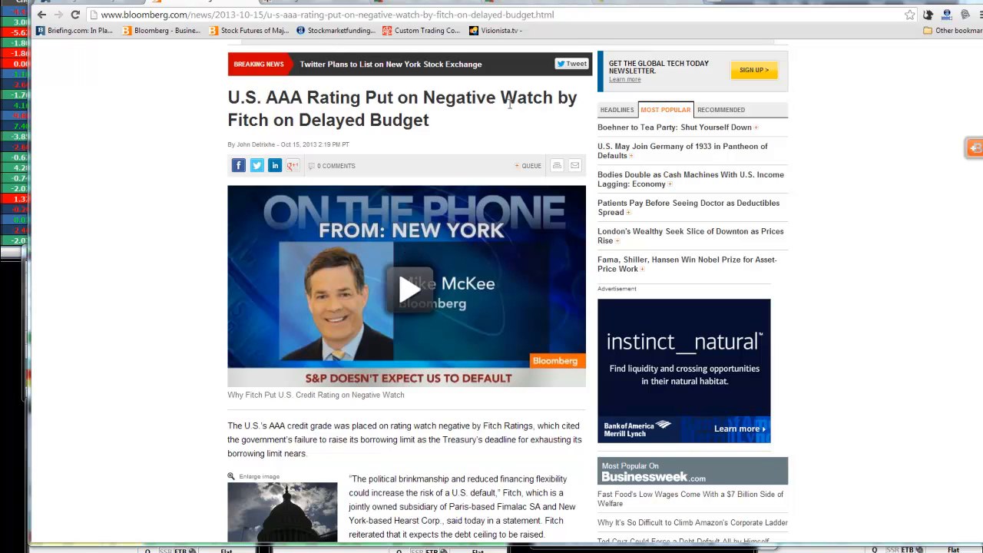
pyautogui.moveTo(335, 138)
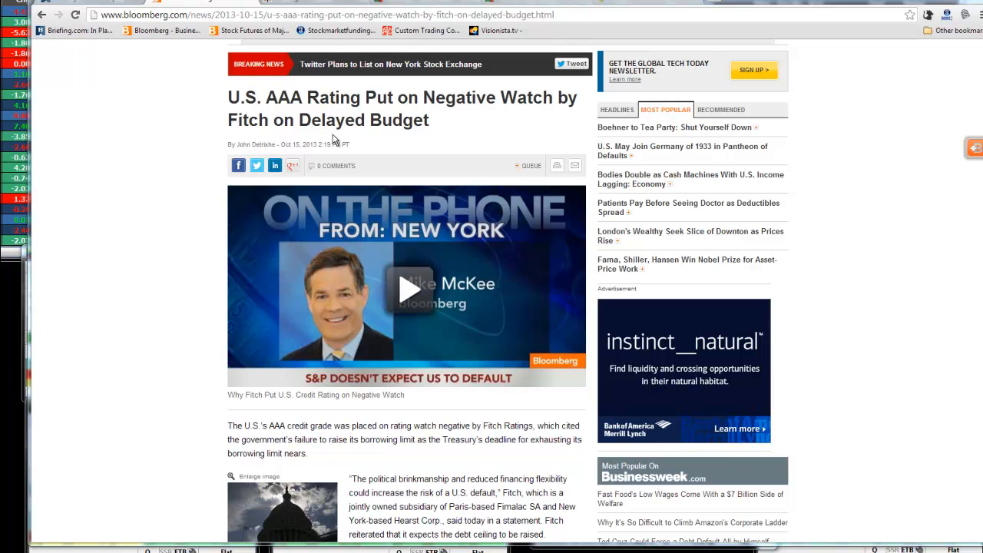
pyautogui.moveTo(261, 147)
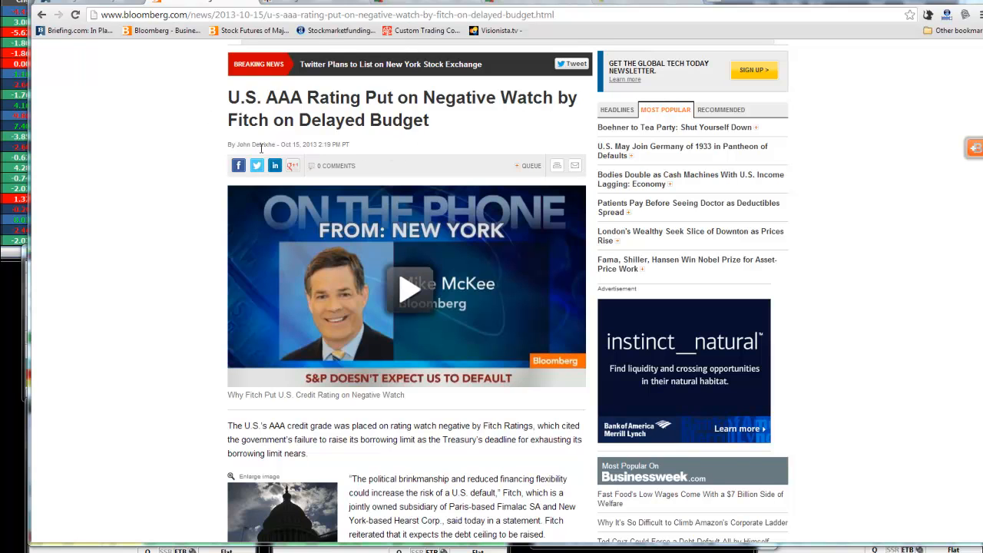
pyautogui.moveTo(407, 381)
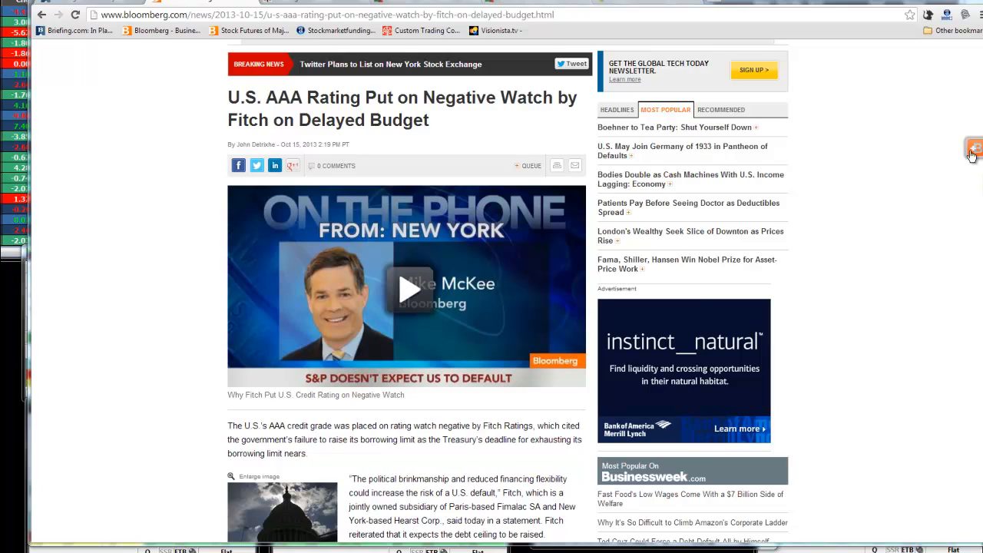
pyautogui.scroll(-3)
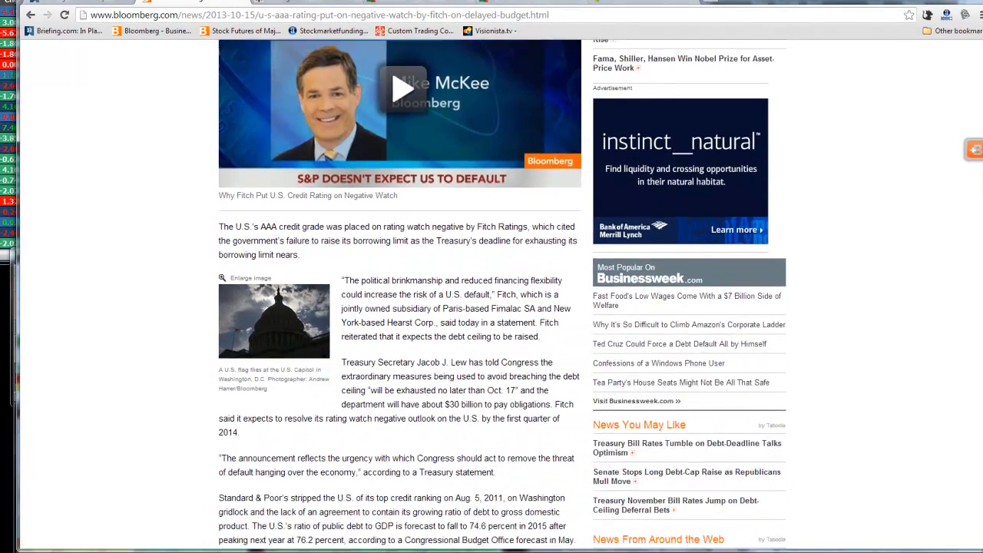
pyautogui.scroll(-3)
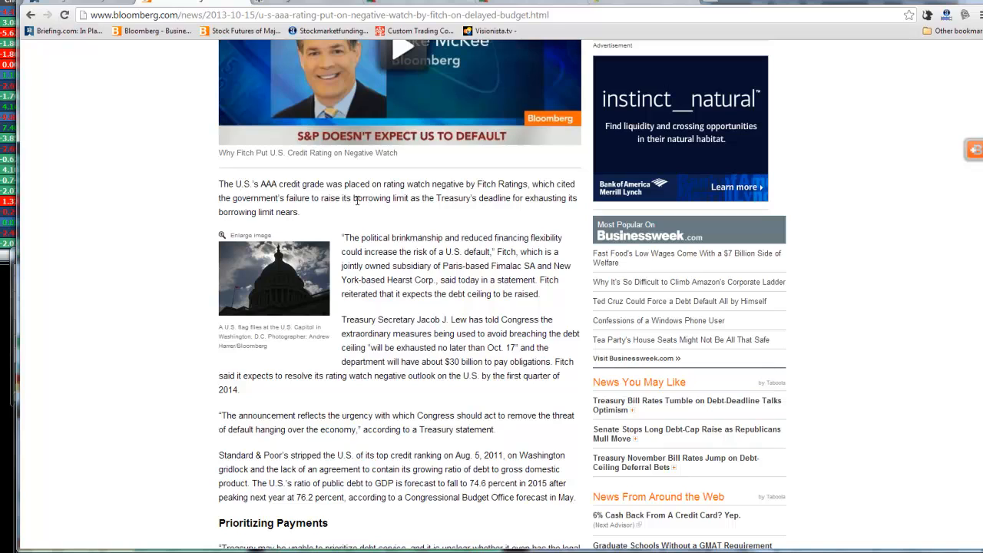
pyautogui.moveTo(375, 224)
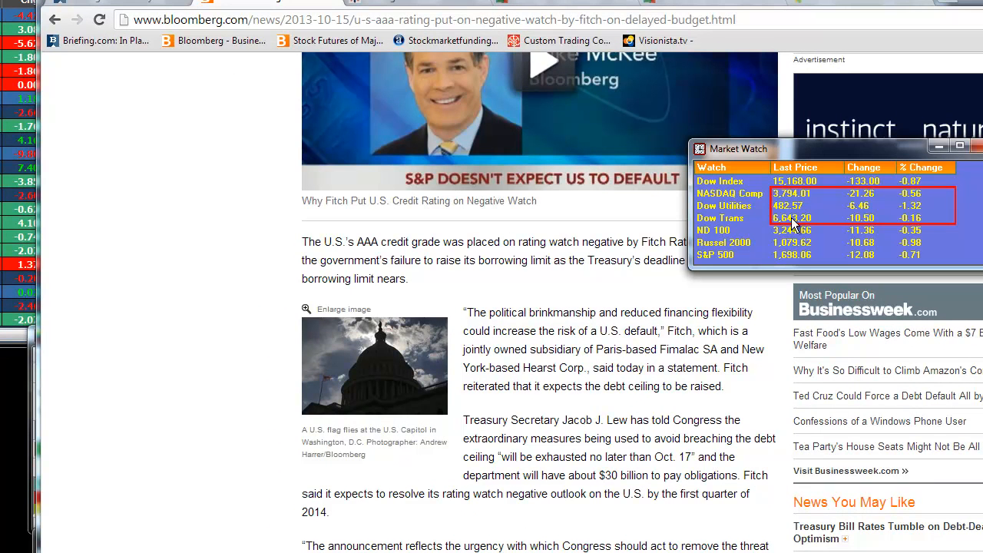
pyautogui.moveTo(836, 157)
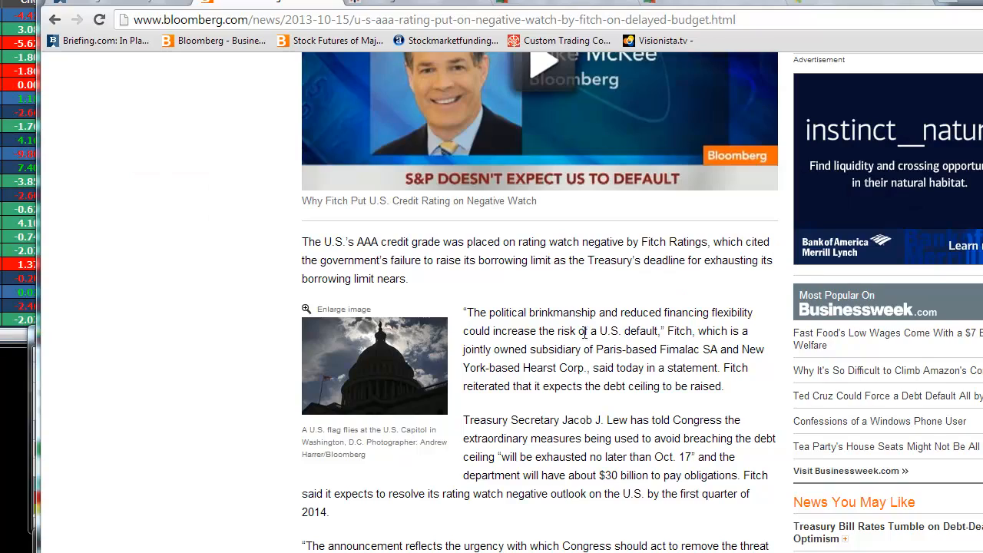
# - Scroll through the article to the Prioritizing Payments and Overseas Lenders sections and the dollar index paragraph
pyautogui.scroll(-3)
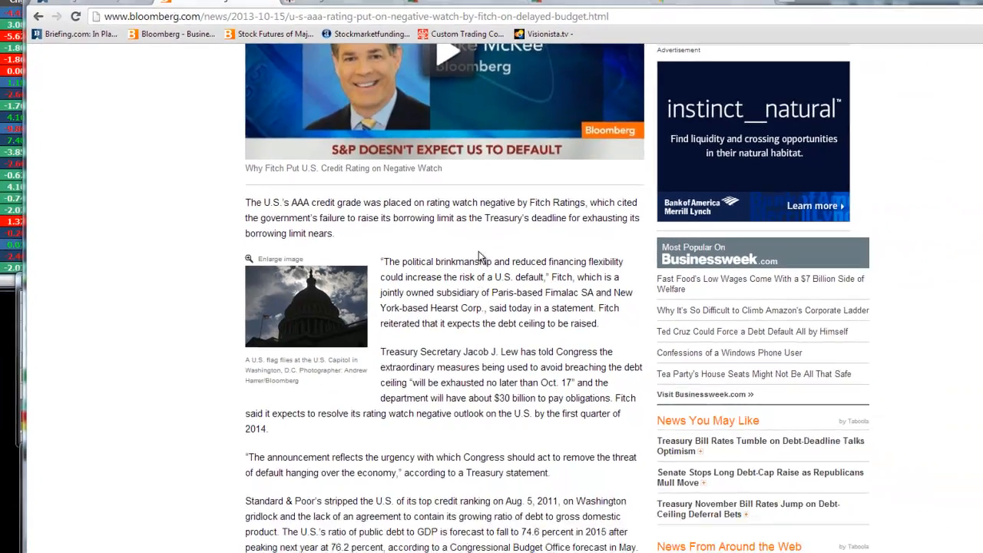
pyautogui.scroll(-3)
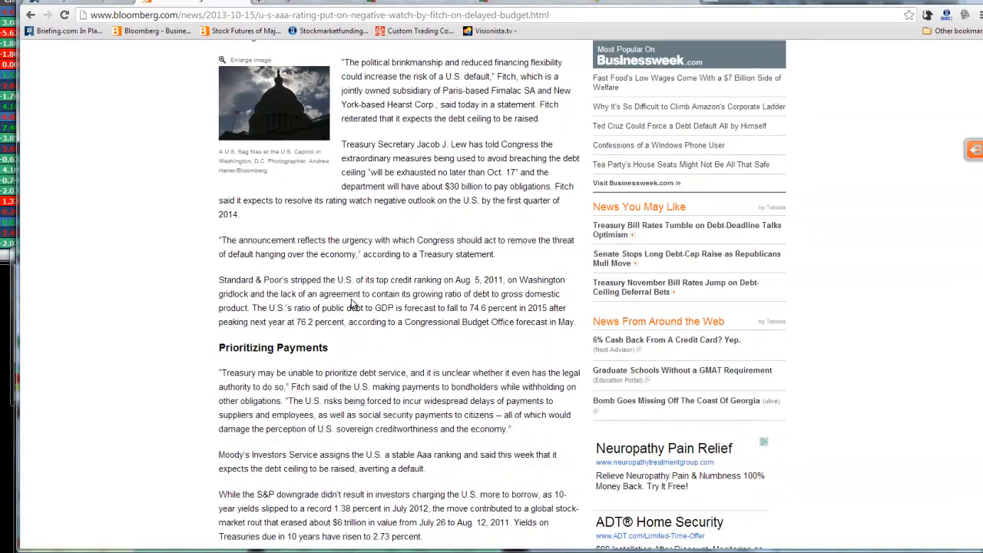
pyautogui.scroll(-3)
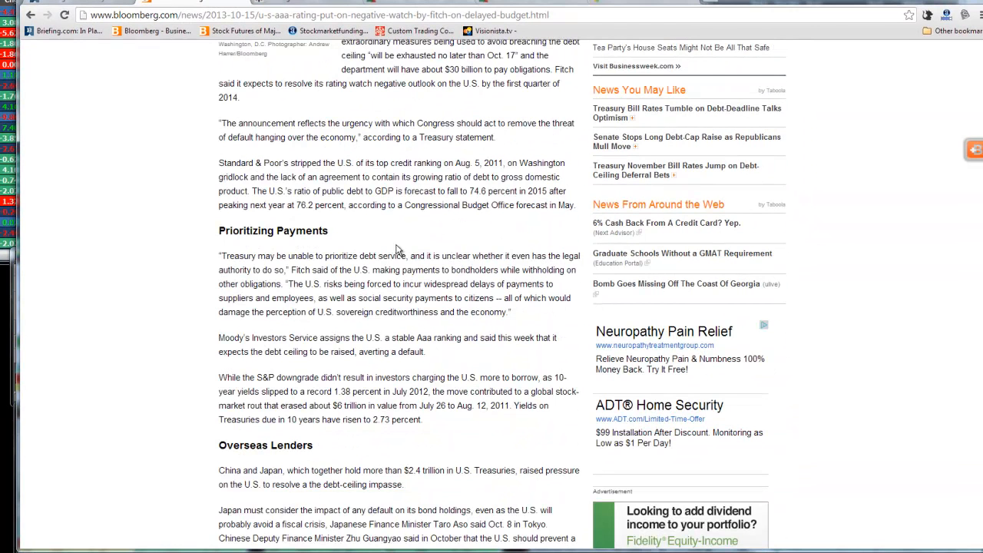
pyautogui.moveTo(499, 238)
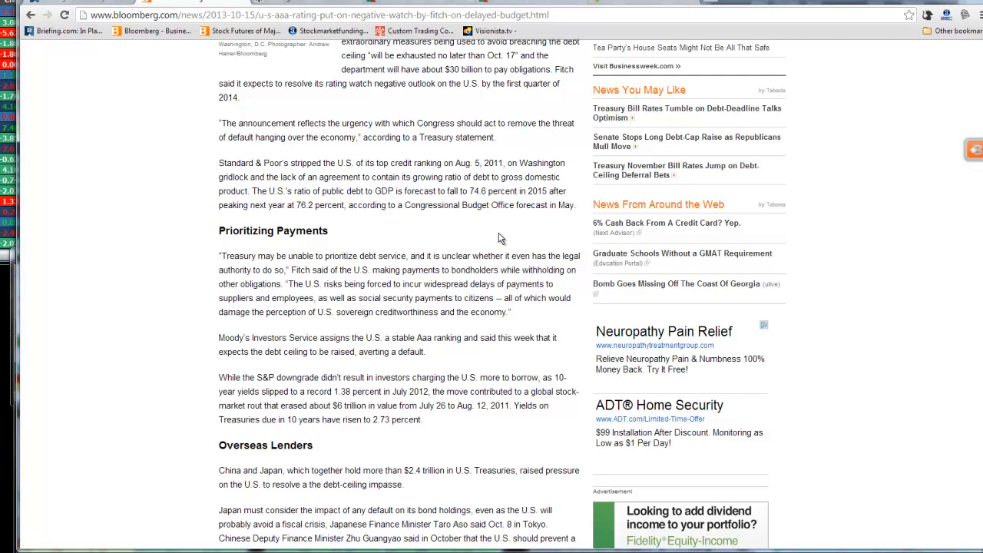
pyautogui.moveTo(278, 375)
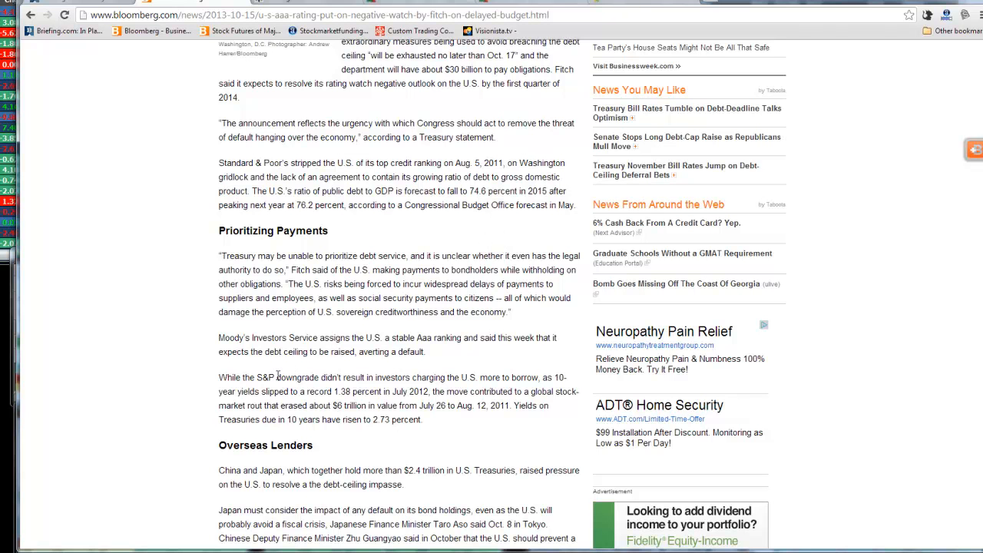
pyautogui.scroll(3)
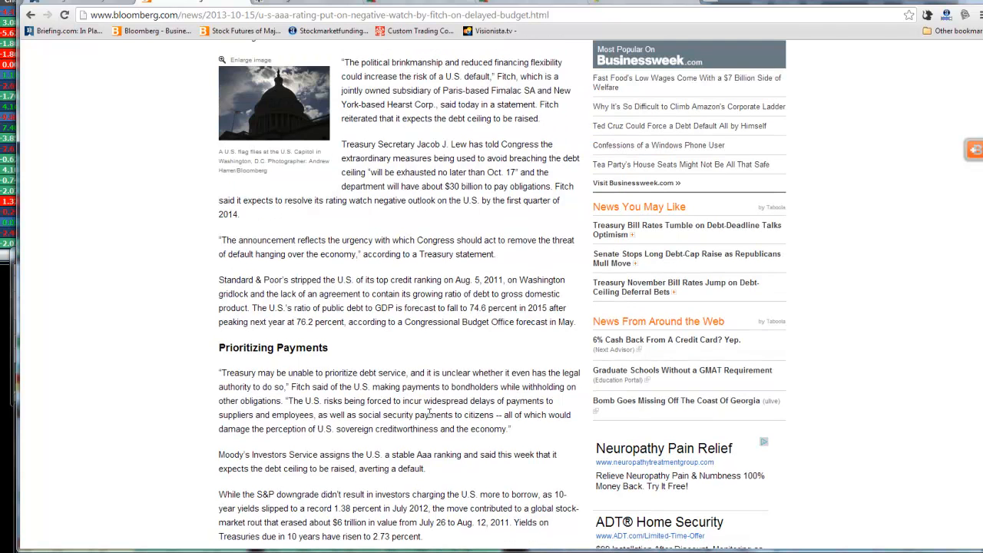
pyautogui.scroll(3)
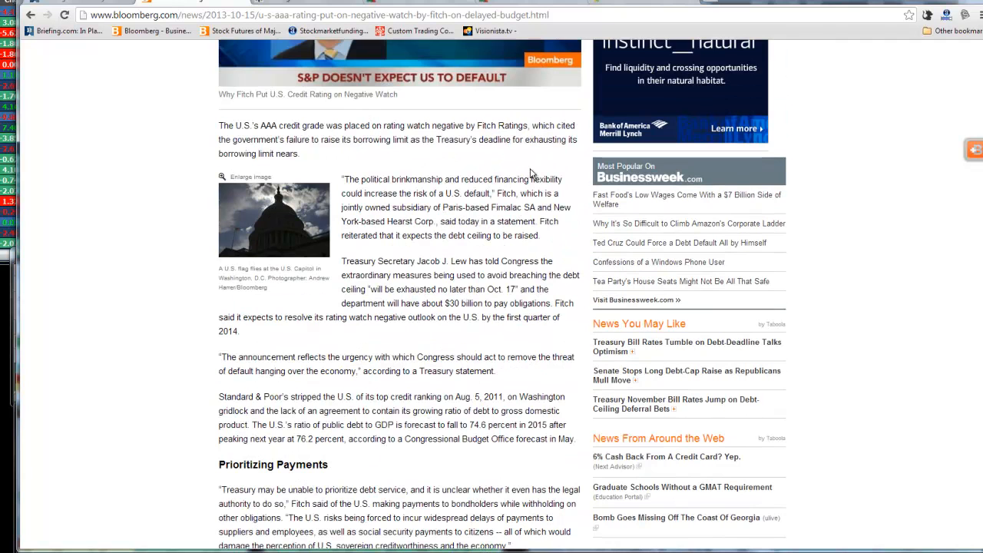
pyautogui.moveTo(464, 151)
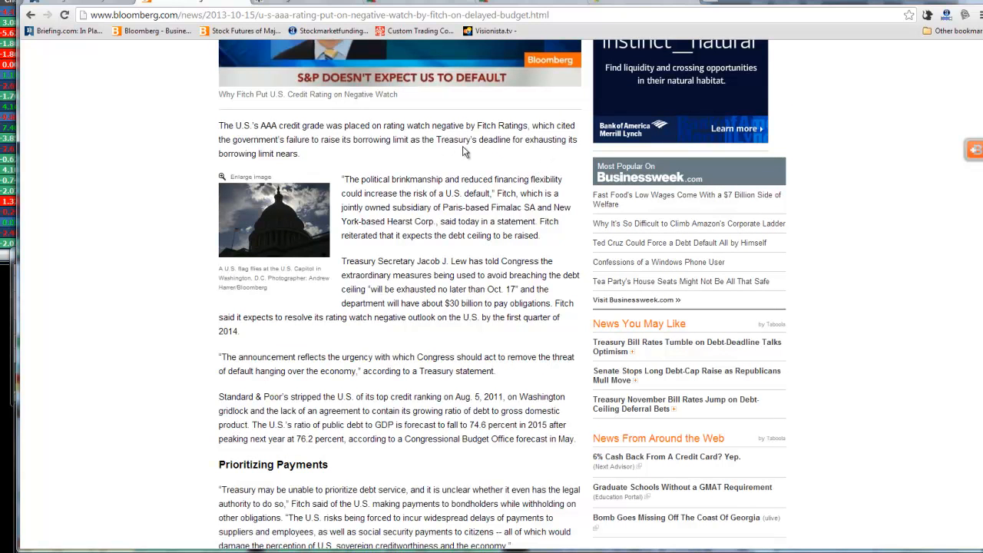
pyautogui.moveTo(516, 183)
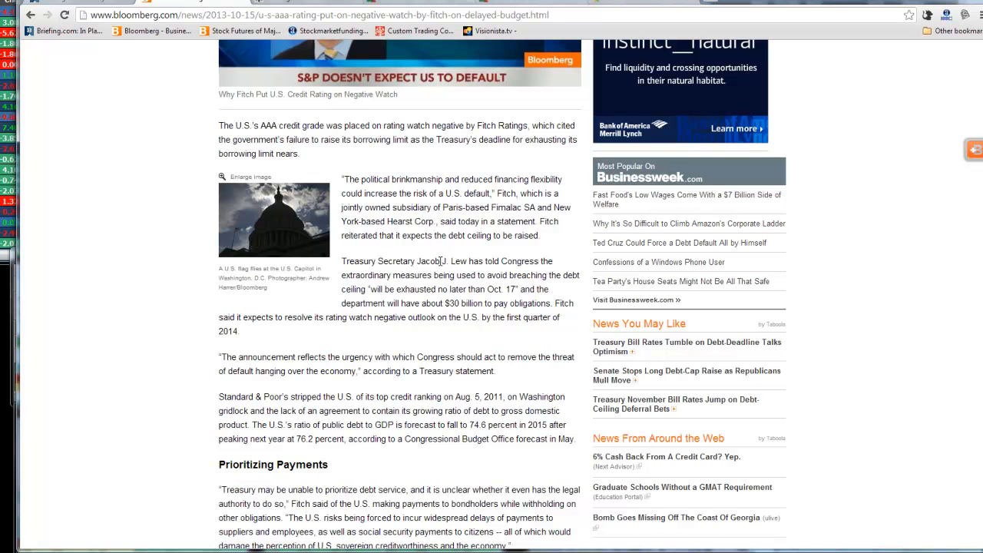
pyautogui.scroll(-3)
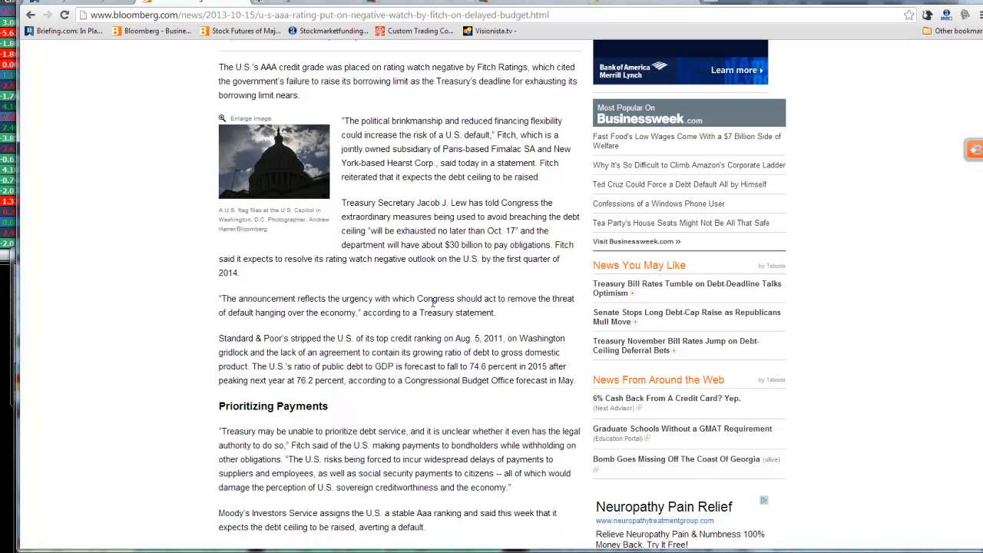
pyautogui.moveTo(431, 339)
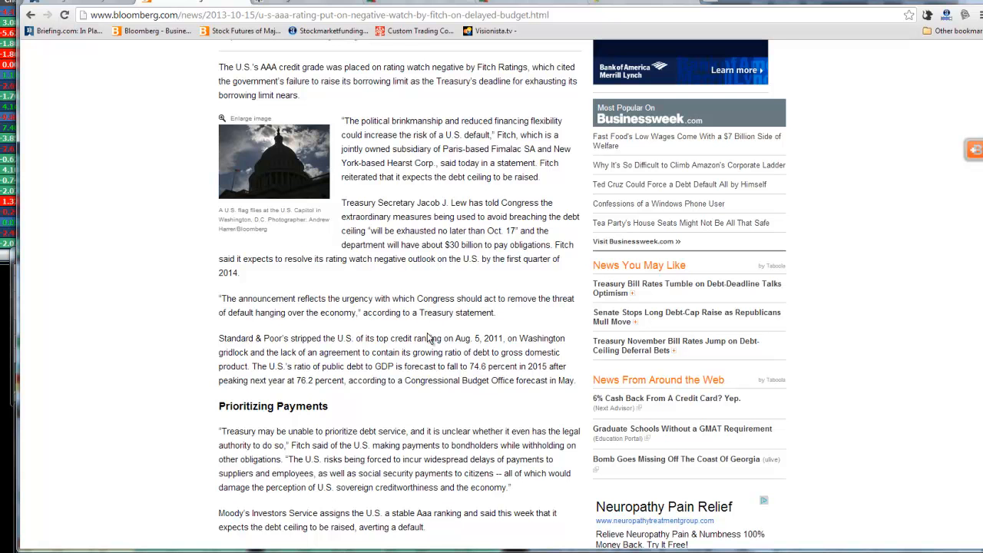
pyautogui.scroll(-3)
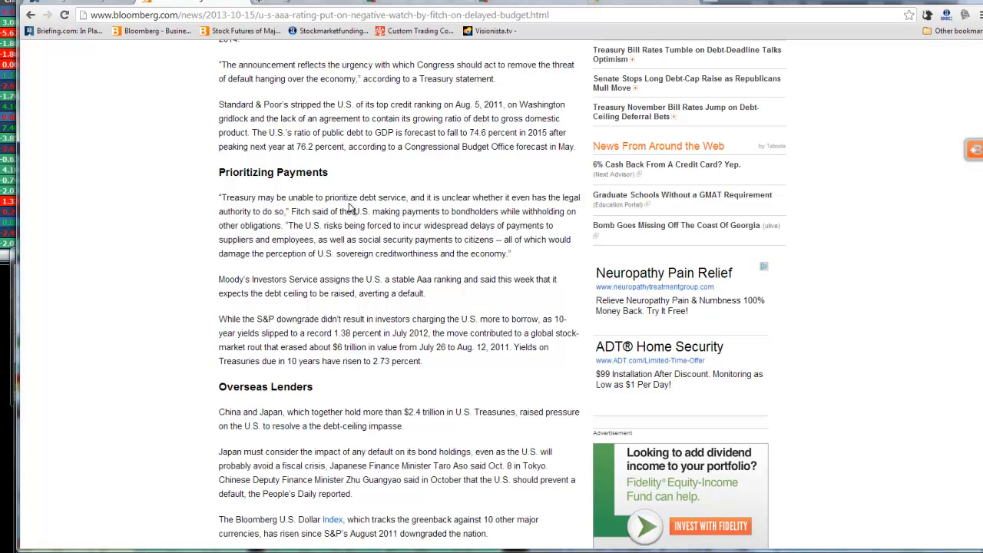
pyautogui.scroll(-3)
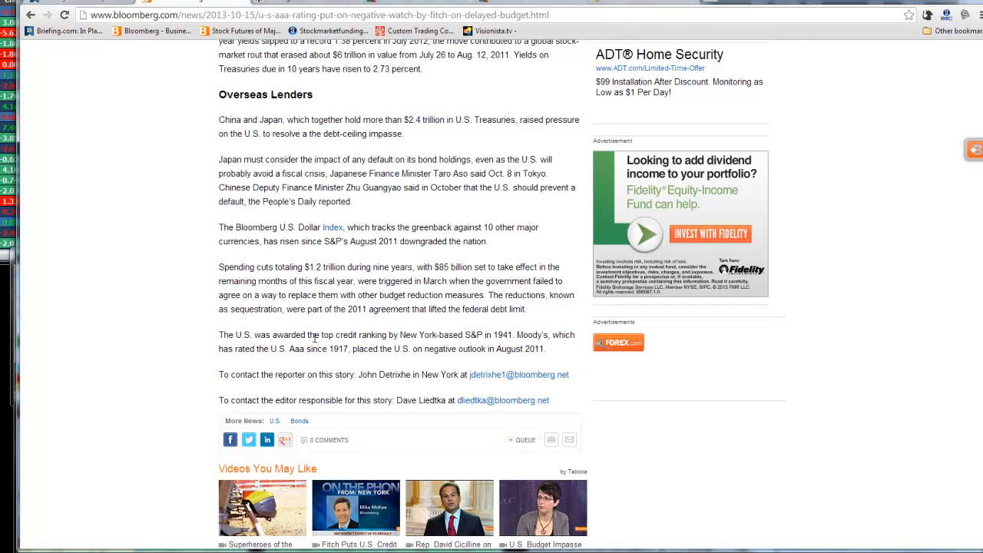
pyautogui.moveTo(387, 340)
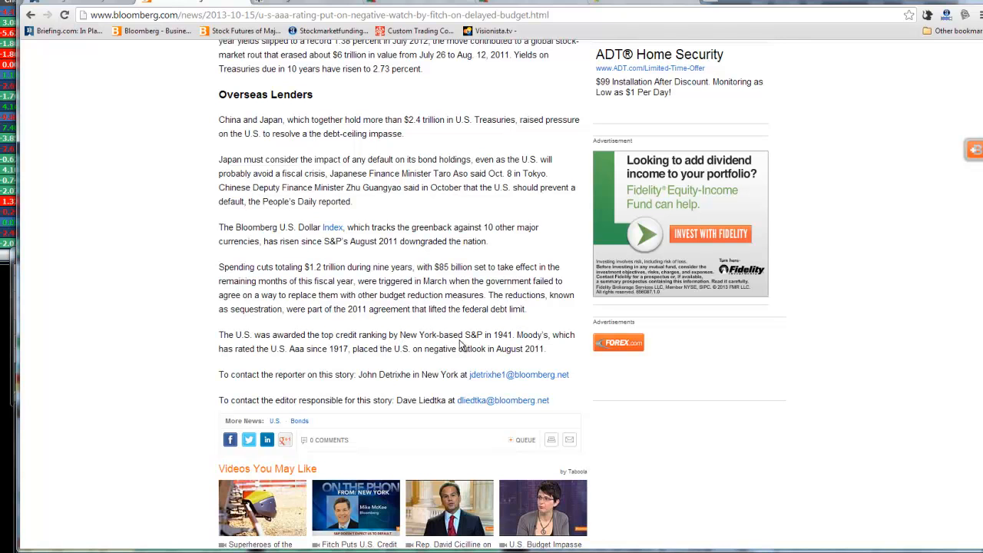
pyautogui.moveTo(571, 347)
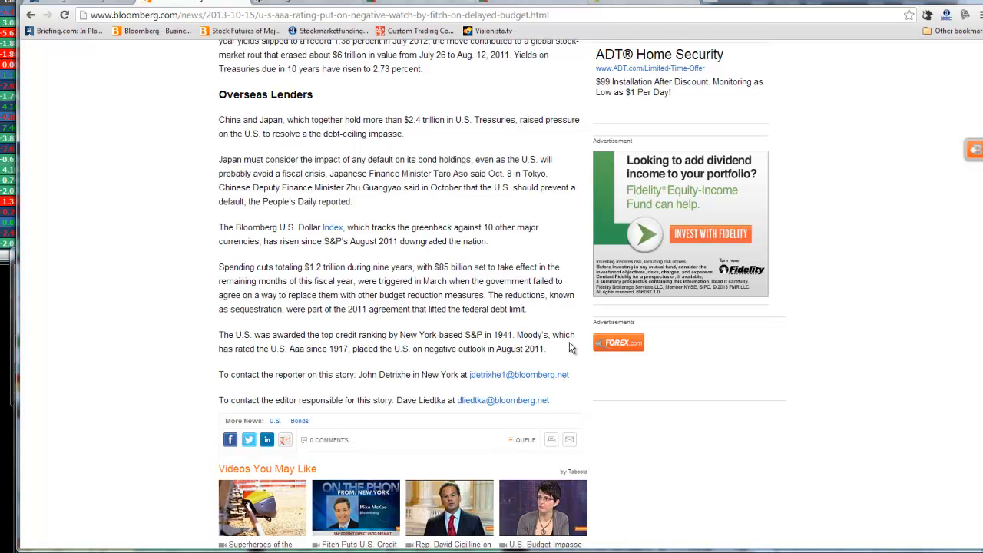
pyautogui.moveTo(382, 346)
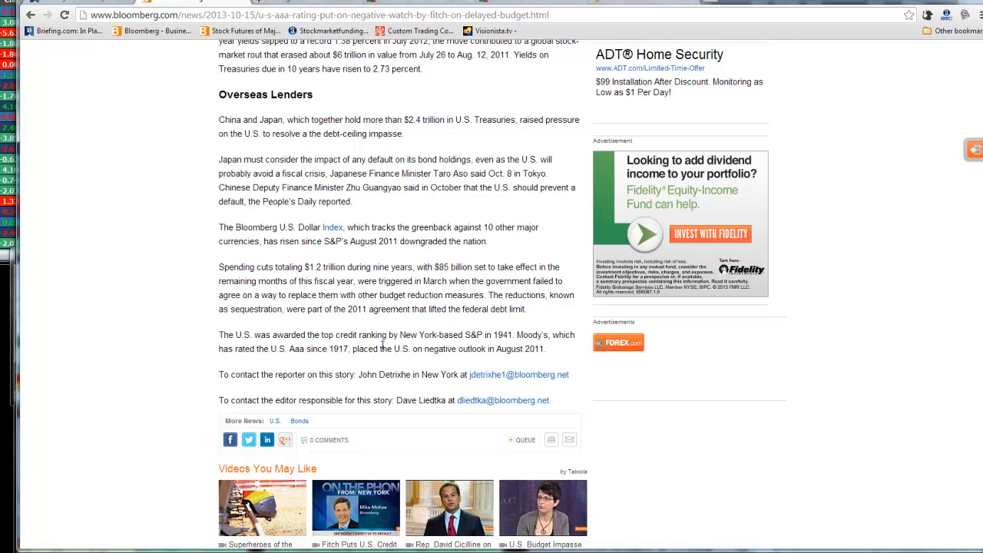
pyautogui.scroll(3)
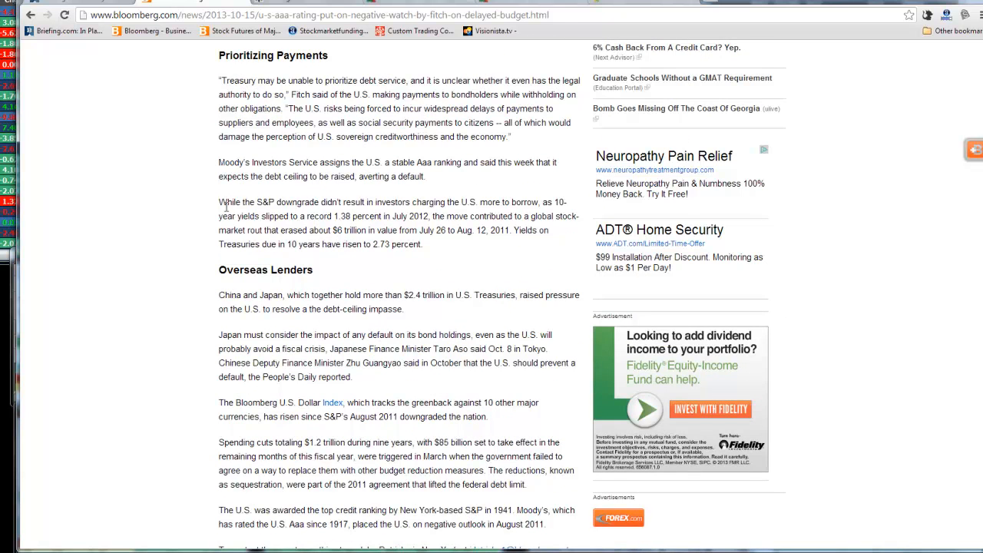
pyautogui.moveTo(454, 206)
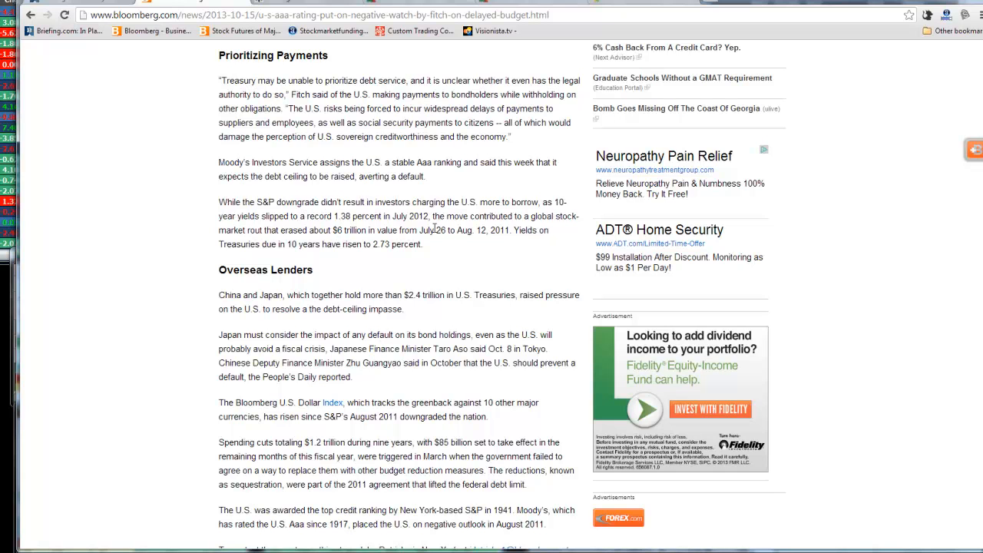
pyautogui.moveTo(365, 227)
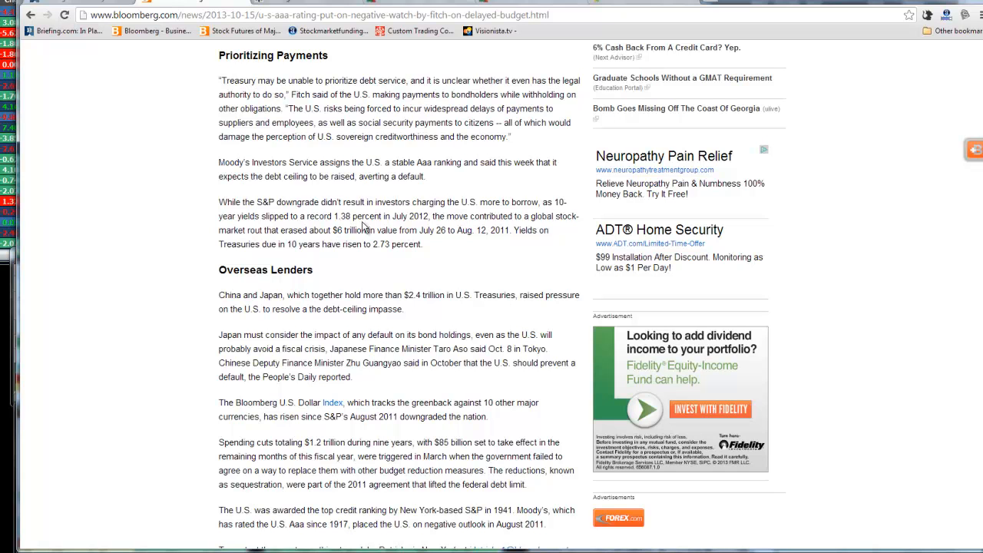
pyautogui.moveTo(449, 275)
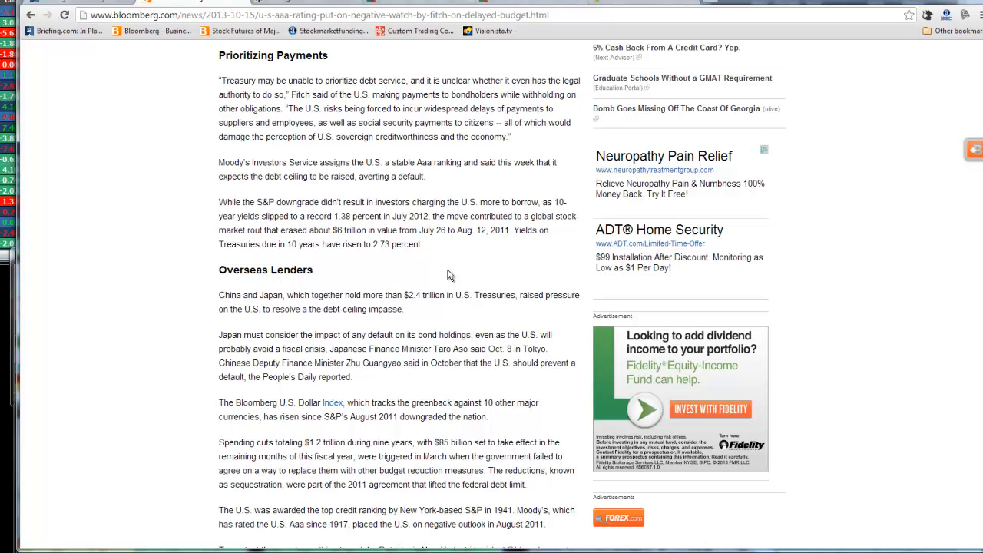
pyautogui.scroll(3)
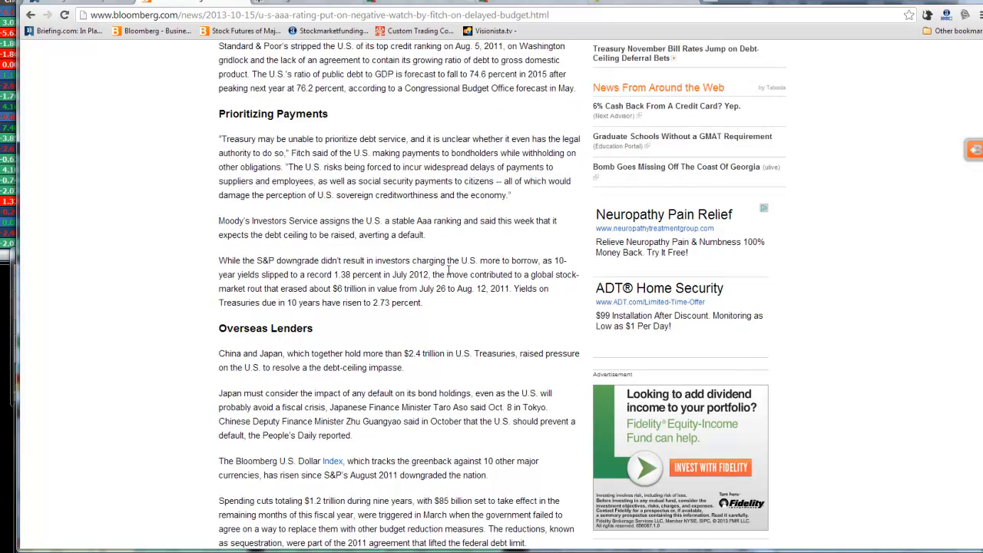
pyautogui.scroll(3)
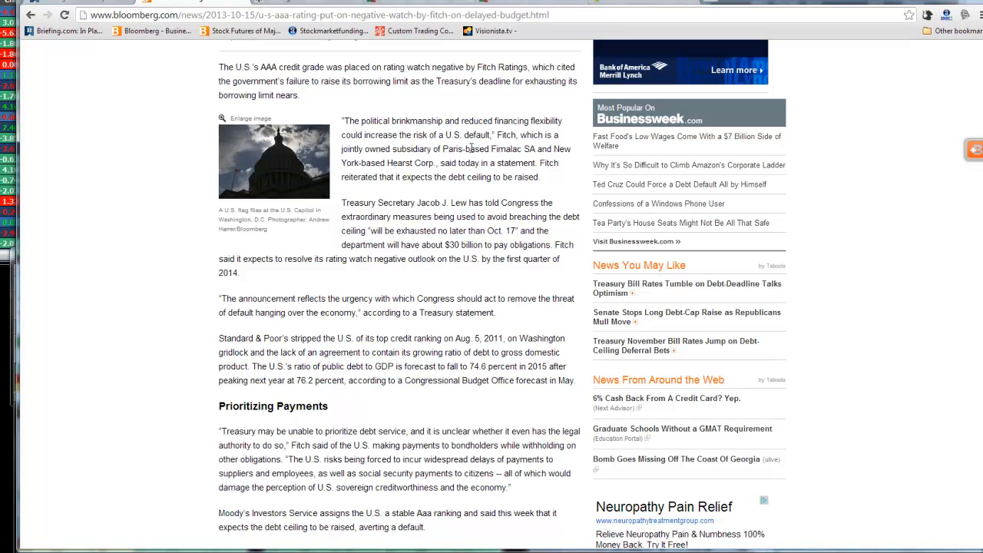
pyautogui.moveTo(504, 145)
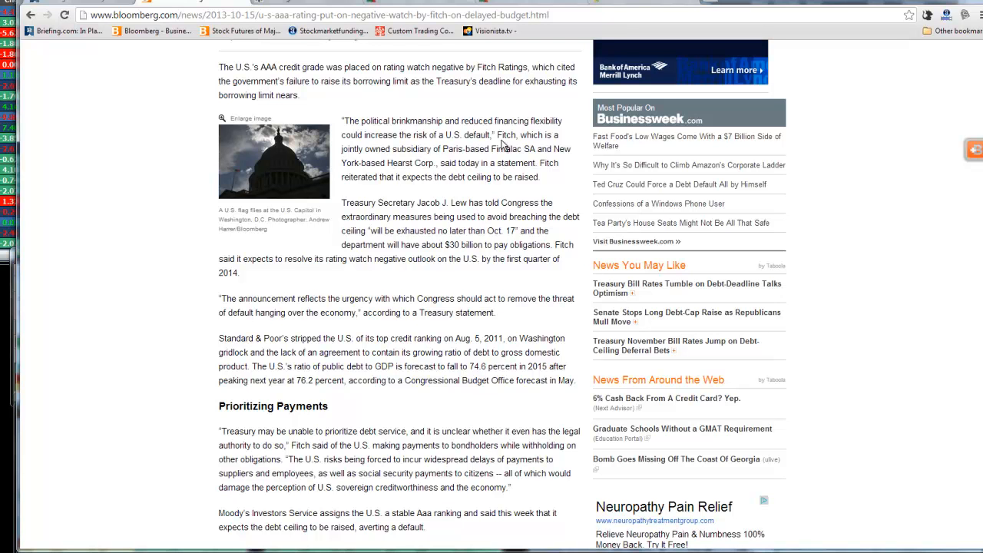
pyautogui.moveTo(366, 240)
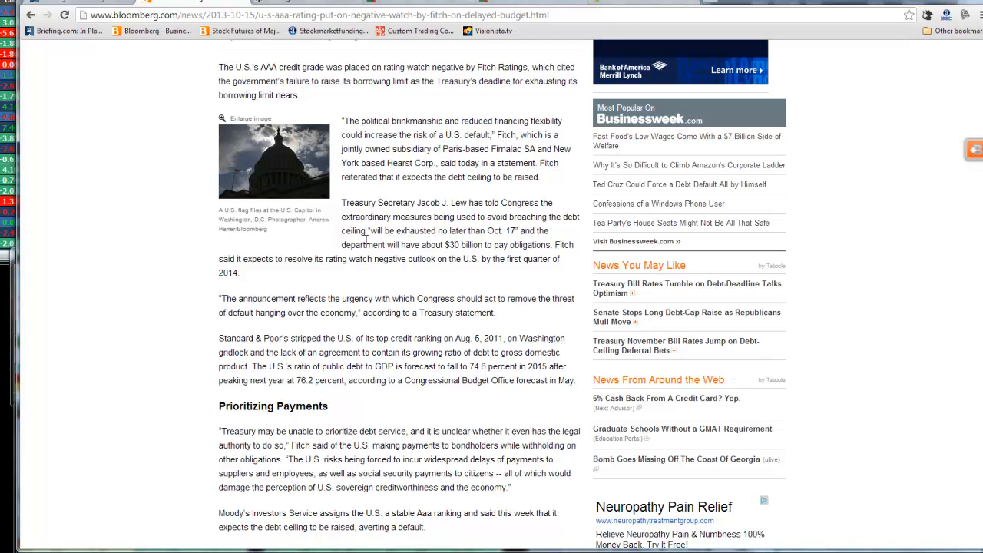
pyautogui.moveTo(489, 243)
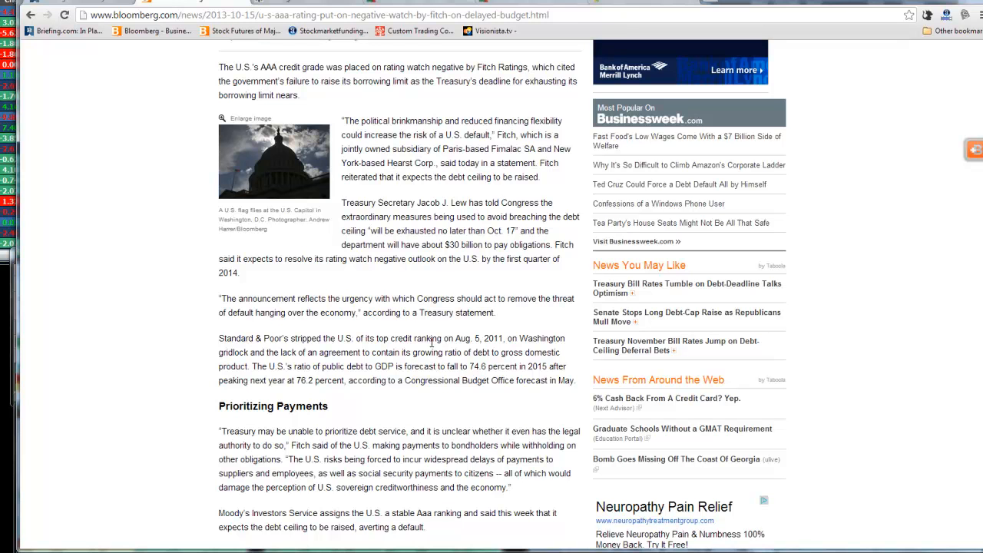
pyautogui.scroll(3)
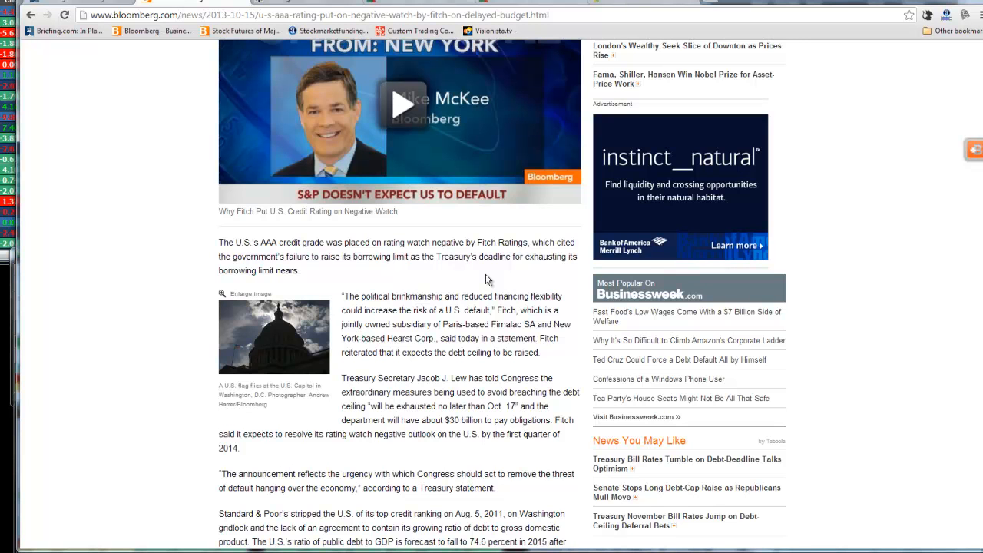
pyautogui.scroll(-3)
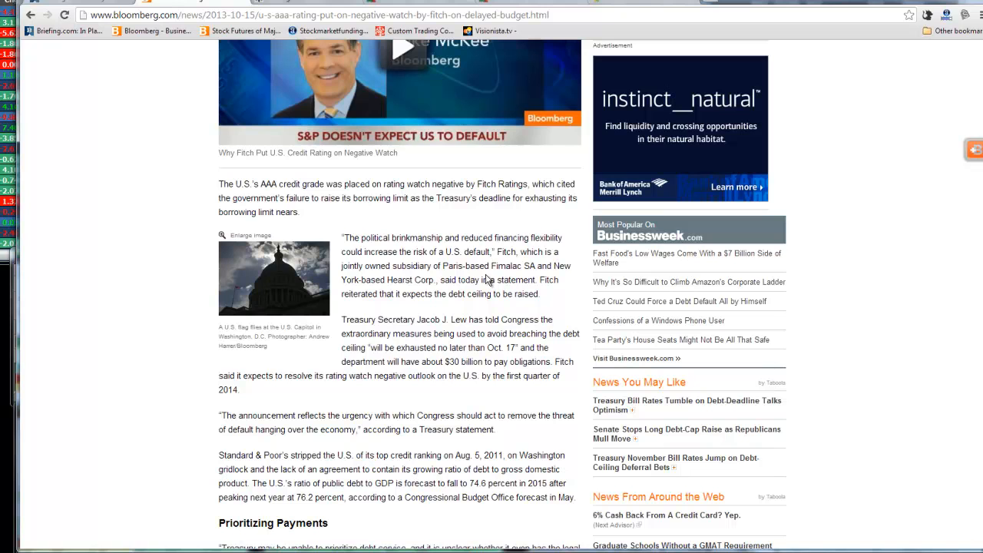
pyautogui.moveTo(473, 341)
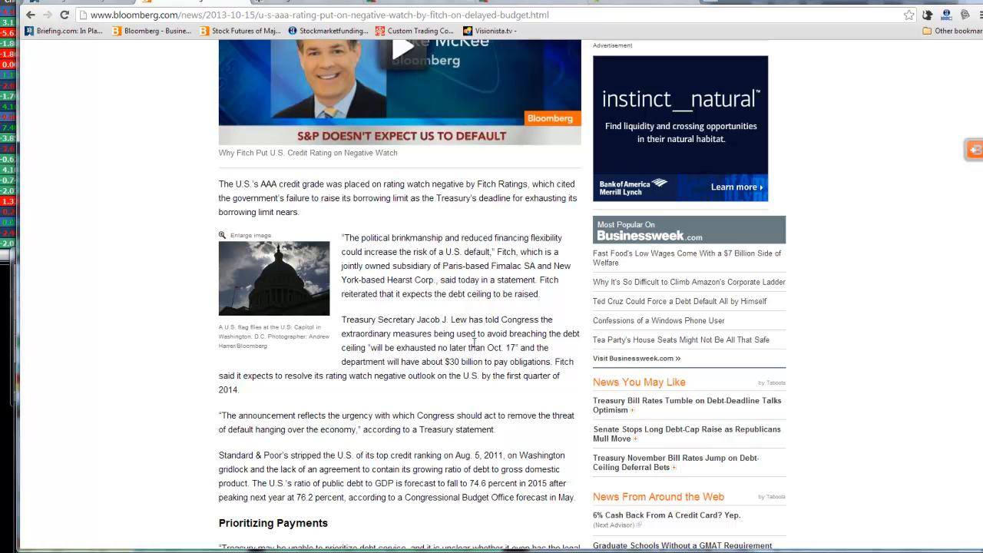
pyautogui.moveTo(454, 350)
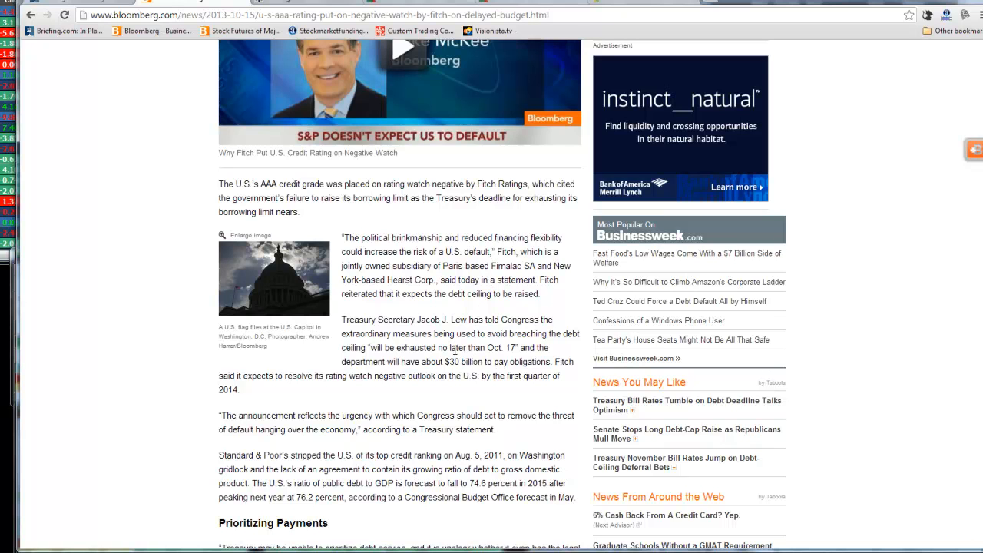
pyautogui.moveTo(507, 361)
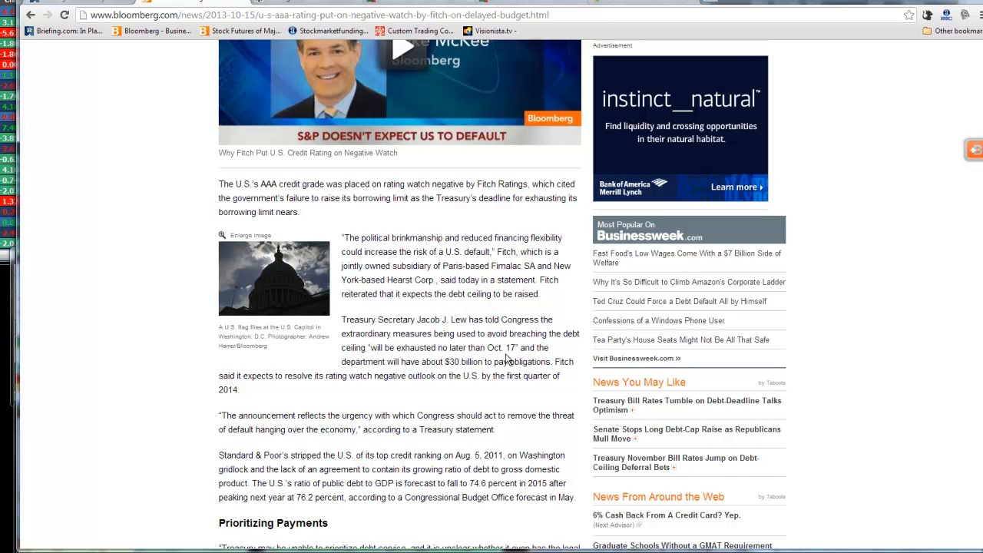
pyautogui.scroll(3)
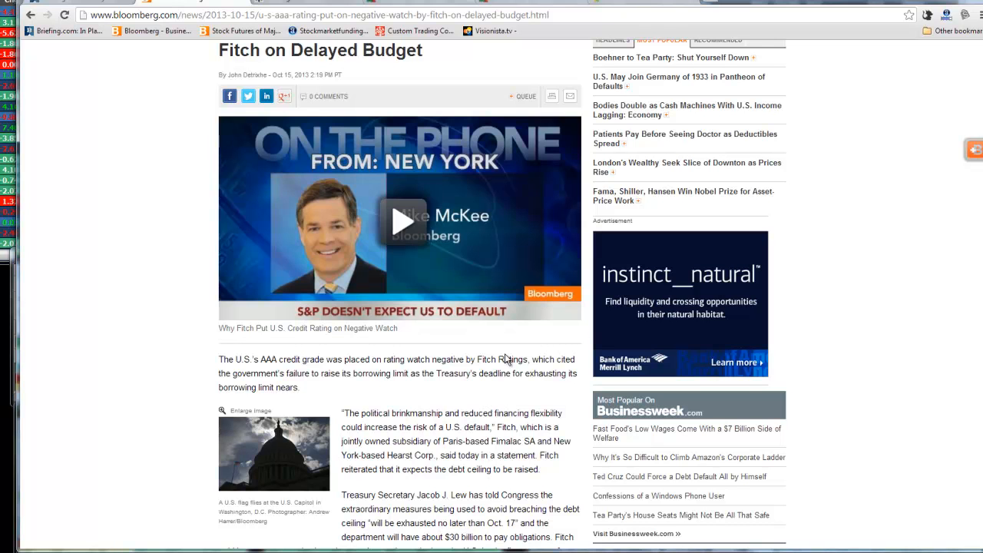
pyautogui.scroll(-3)
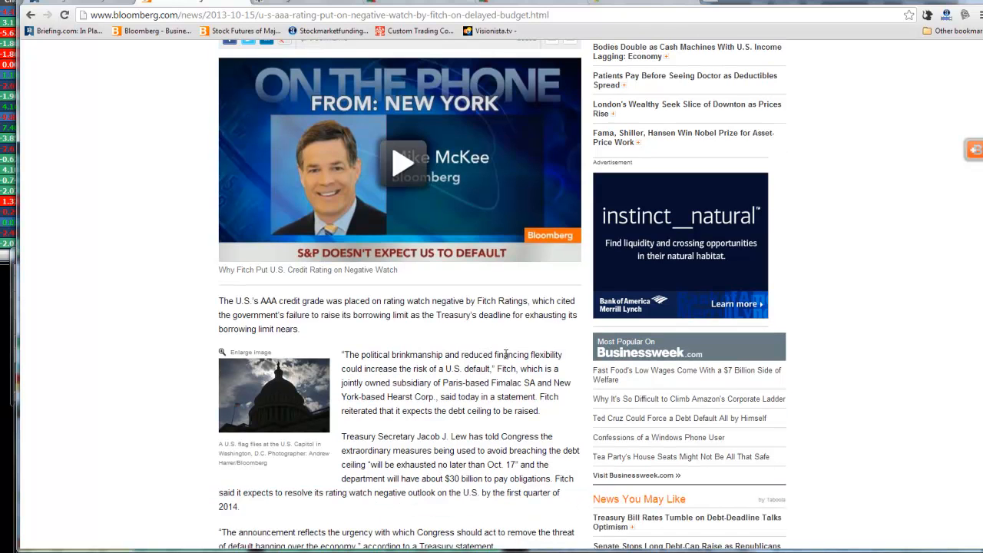
pyautogui.moveTo(358, 283)
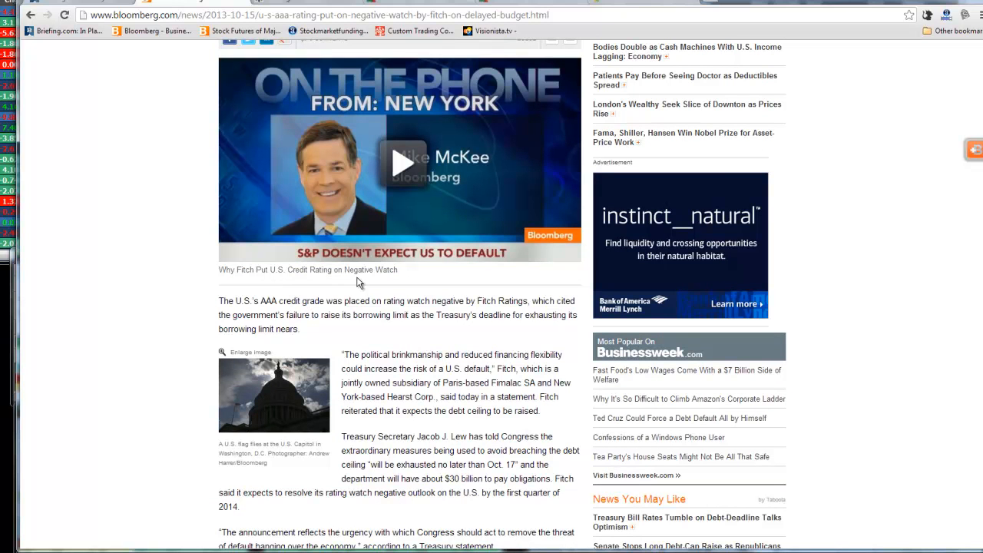
pyautogui.moveTo(396, 274)
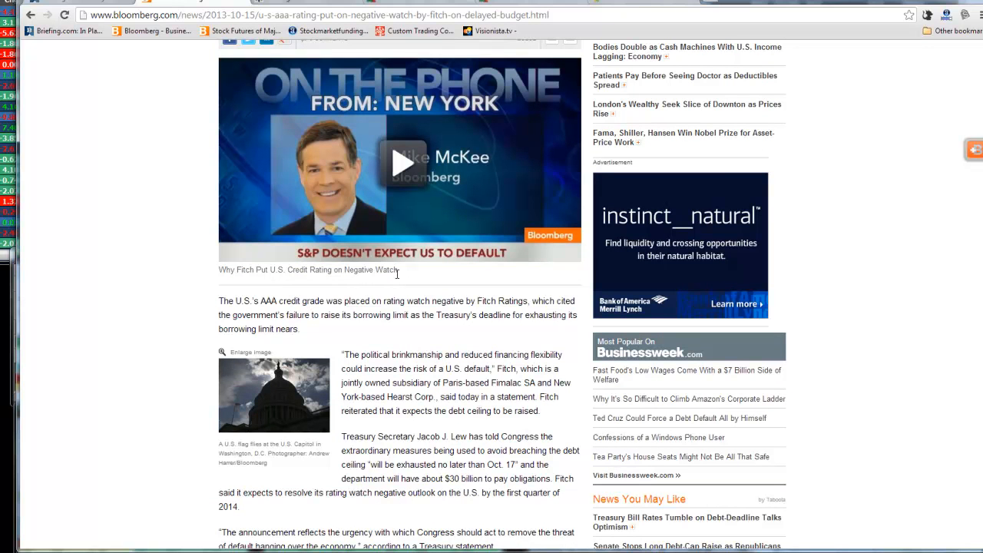
pyautogui.moveTo(376, 330)
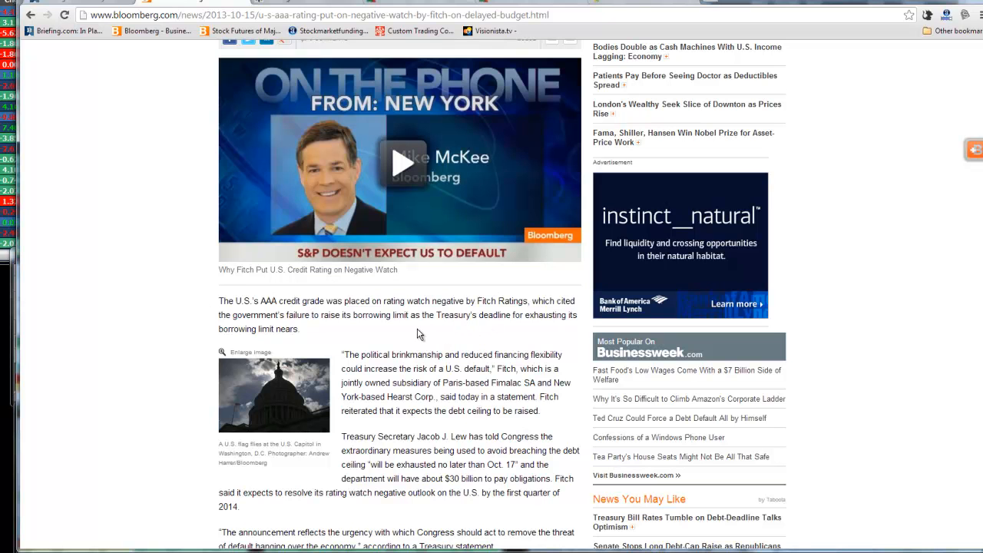
pyautogui.moveTo(430, 341)
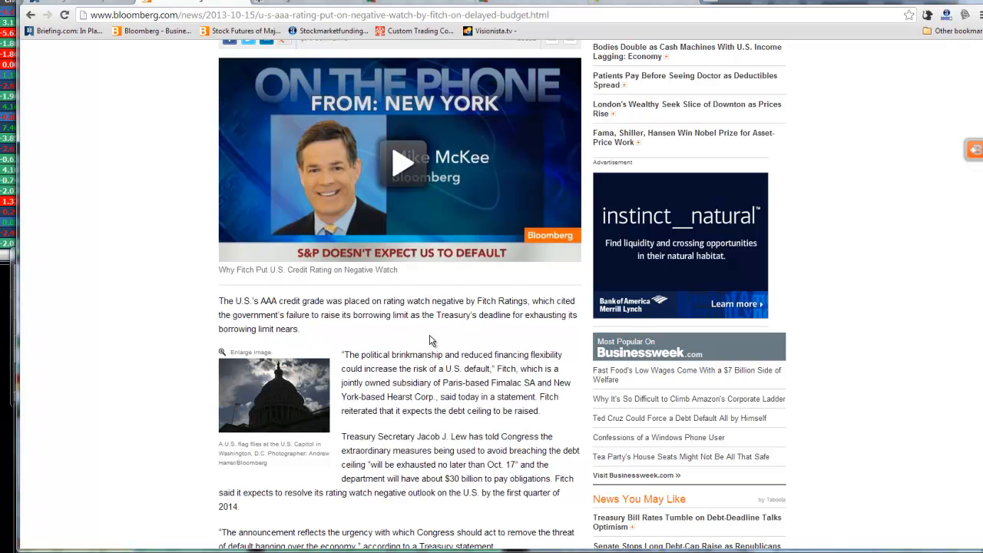
pyautogui.scroll(-3)
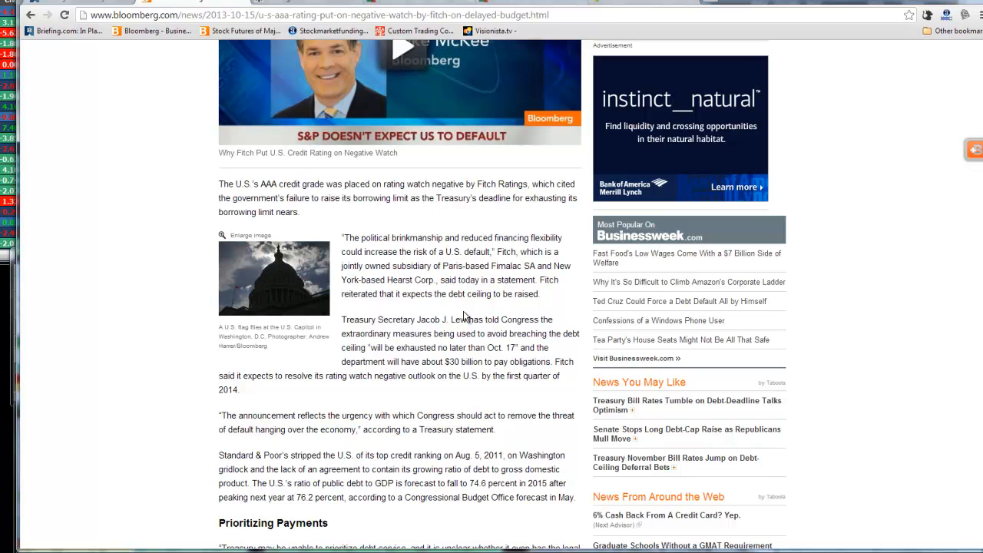
pyautogui.scroll(3)
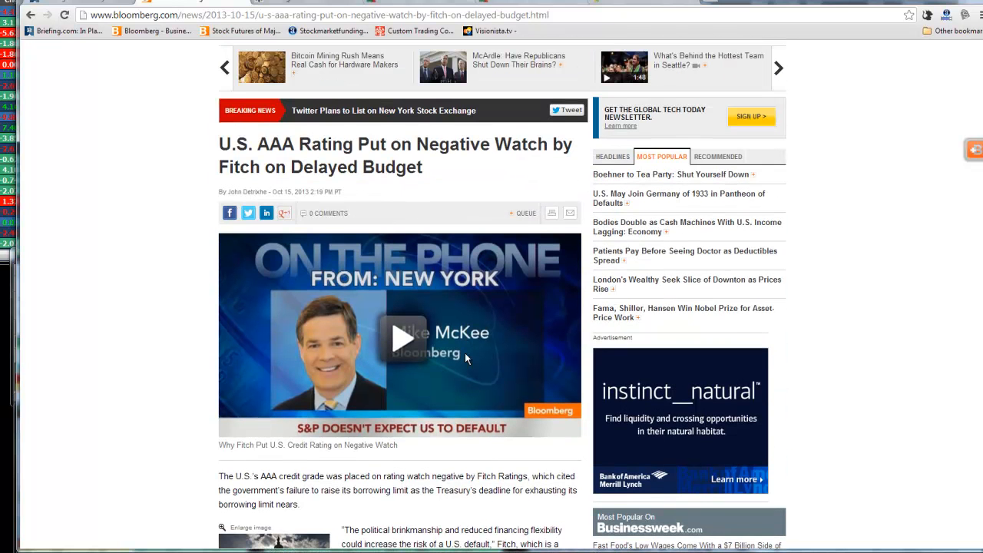
pyautogui.moveTo(547, 152)
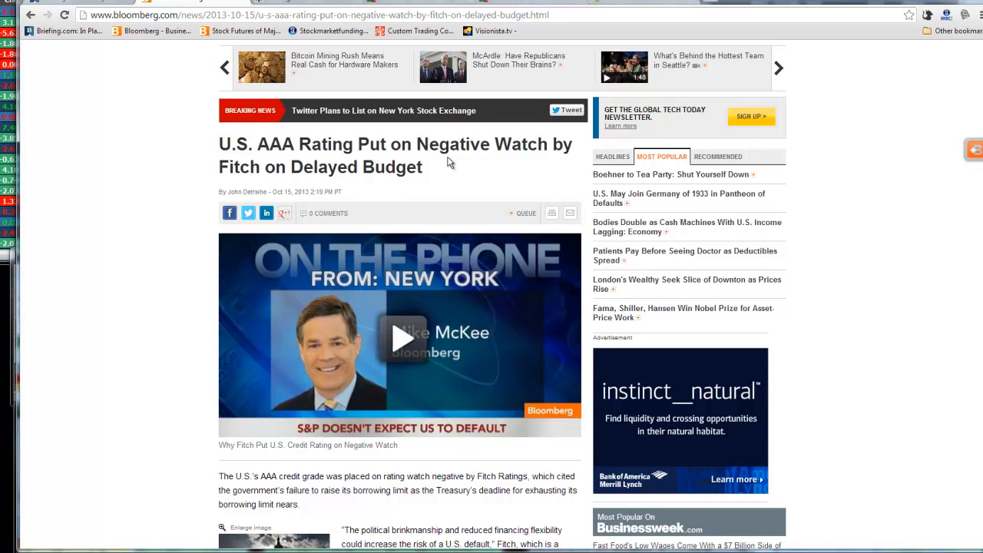
pyautogui.moveTo(491, 166)
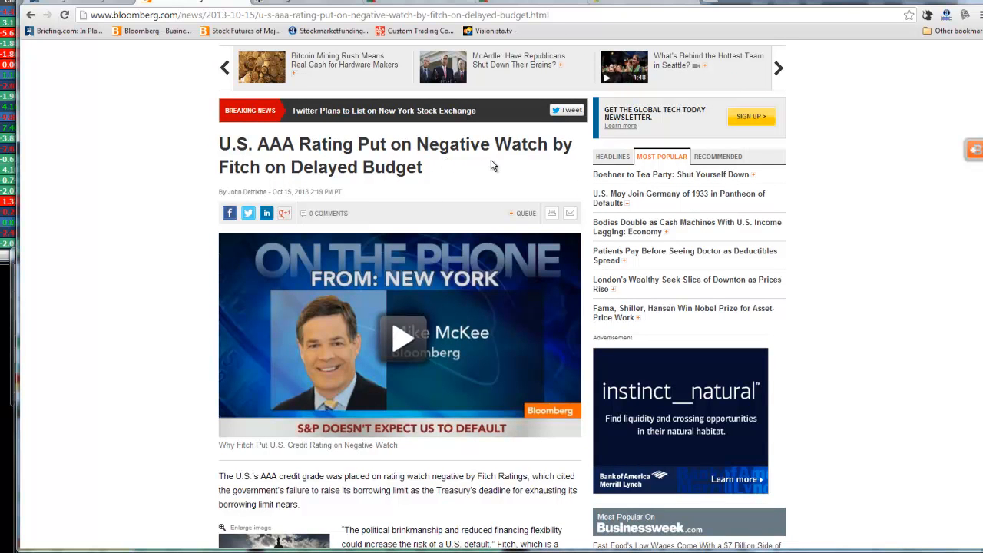
pyautogui.moveTo(341, 191)
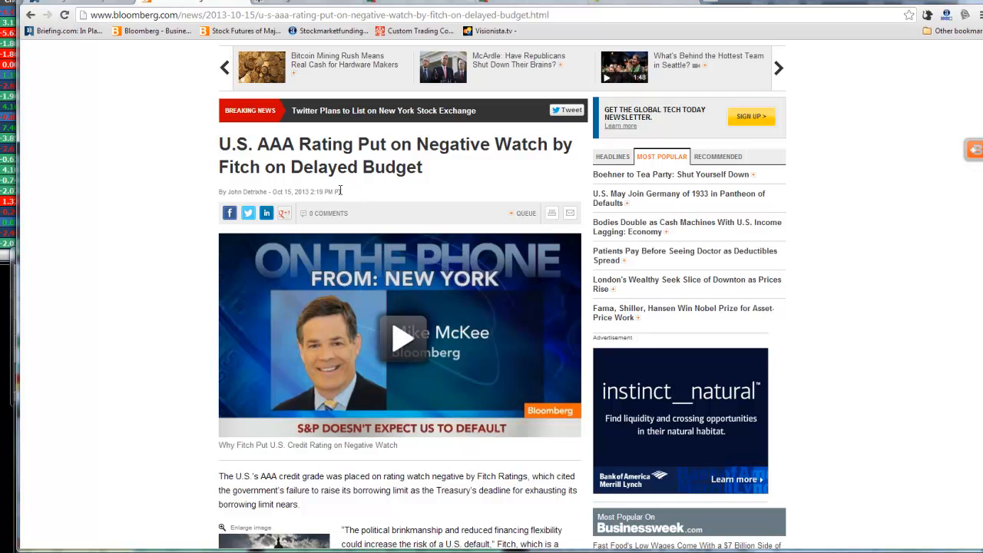
pyautogui.moveTo(248, 203)
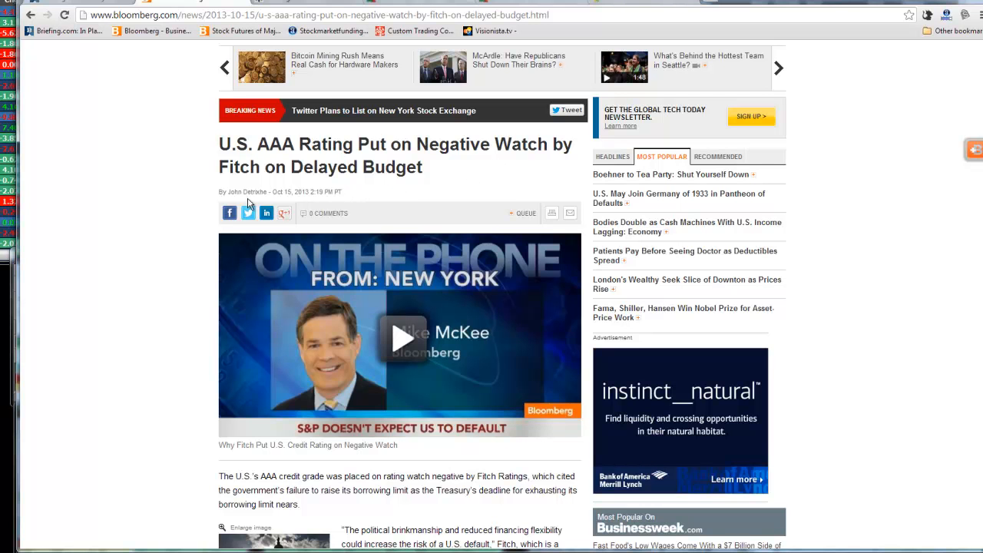
pyautogui.moveTo(299, 203)
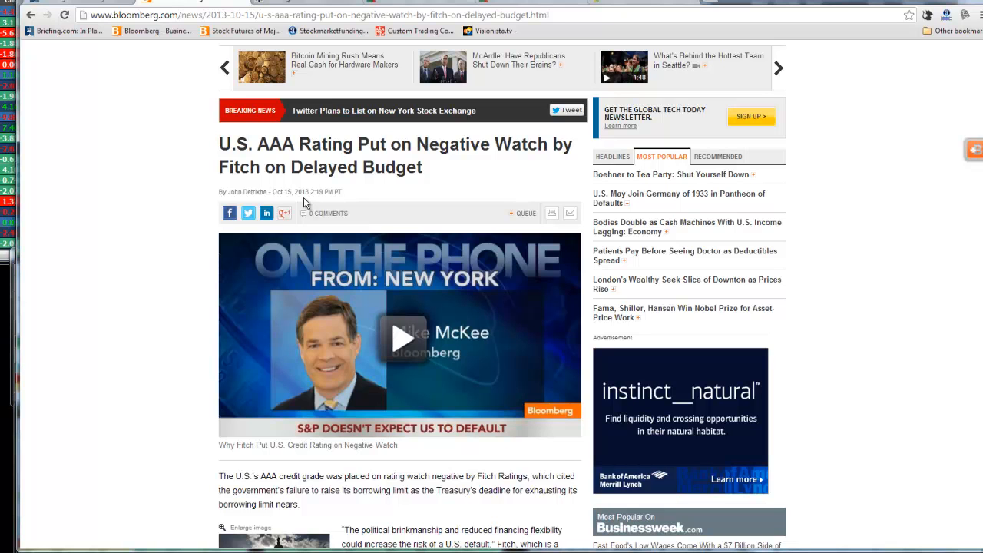
pyautogui.moveTo(405, 179)
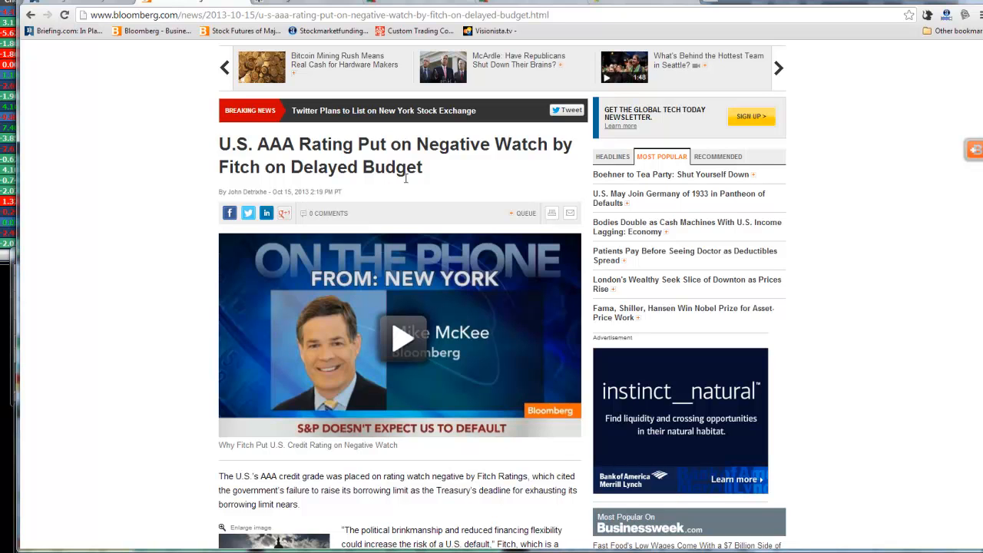
pyautogui.moveTo(450, 175)
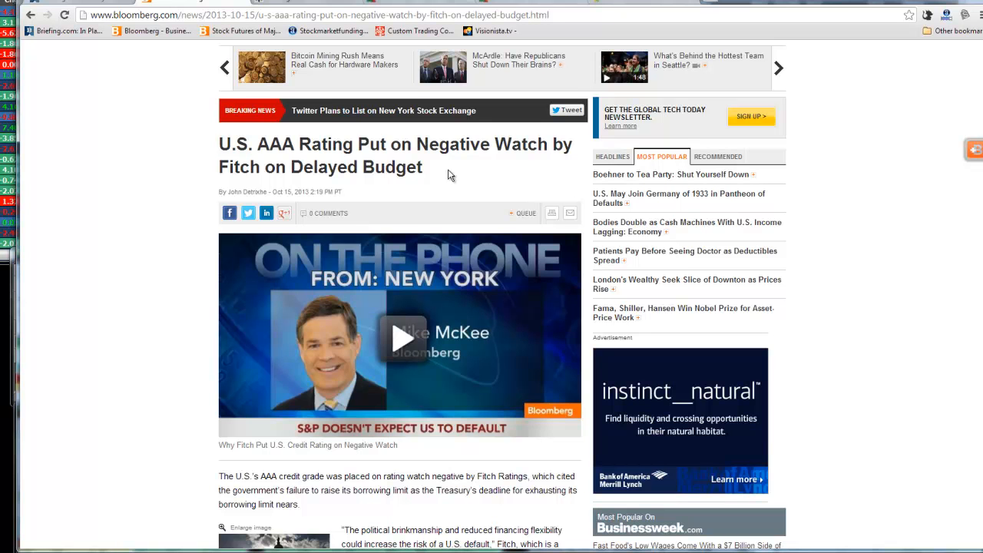
pyautogui.scroll(-3)
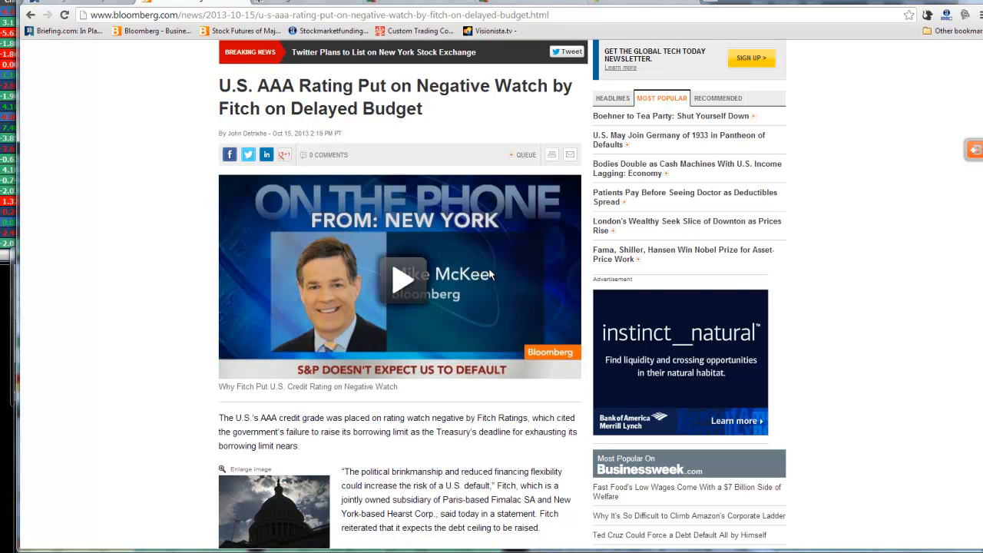
# - Scroll down the Fitch article past the video to the paragraphs on Treasury Secretary Lew's debt-limit deadline
pyautogui.scroll(-3)
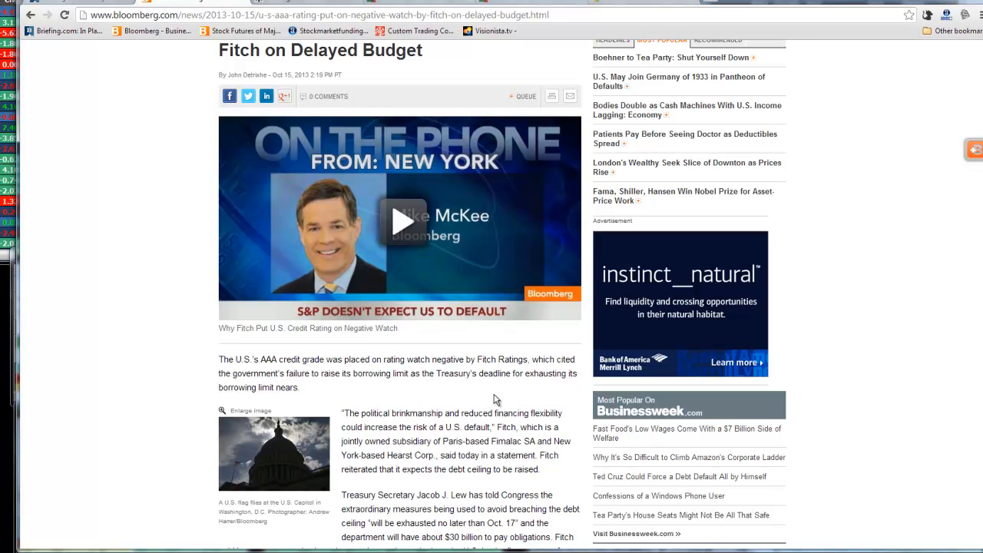
pyautogui.scroll(-3)
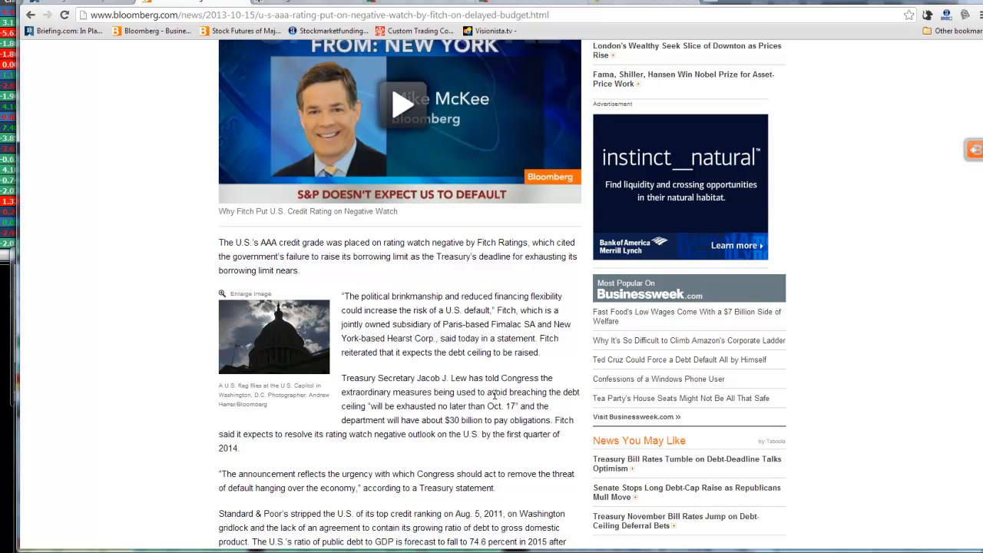
pyautogui.scroll(-3)
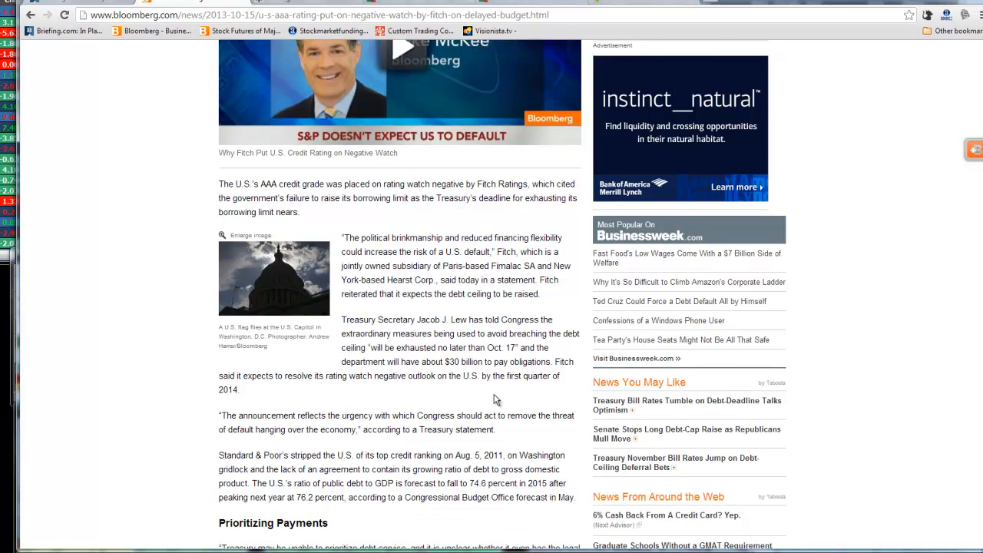
pyautogui.scroll(-3)
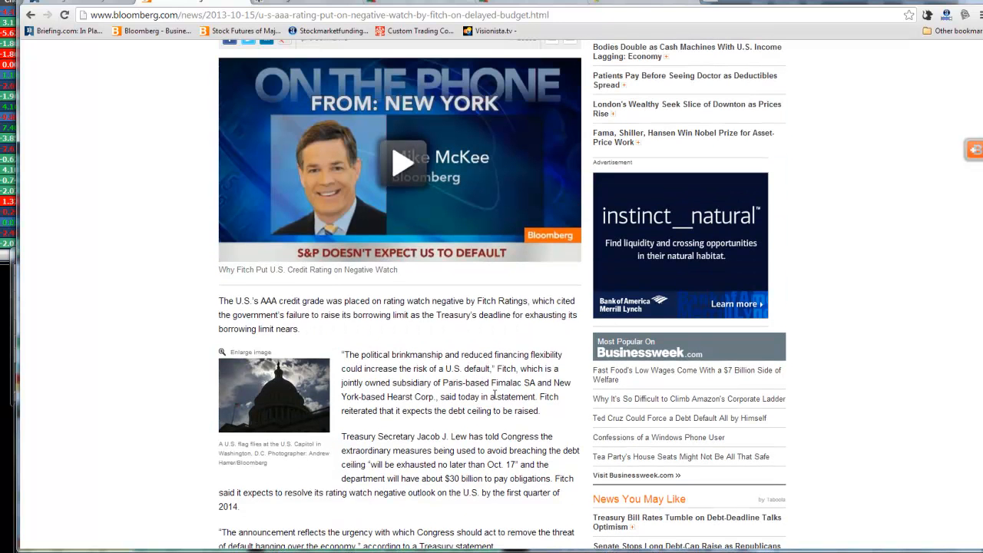
pyautogui.moveTo(415, 280)
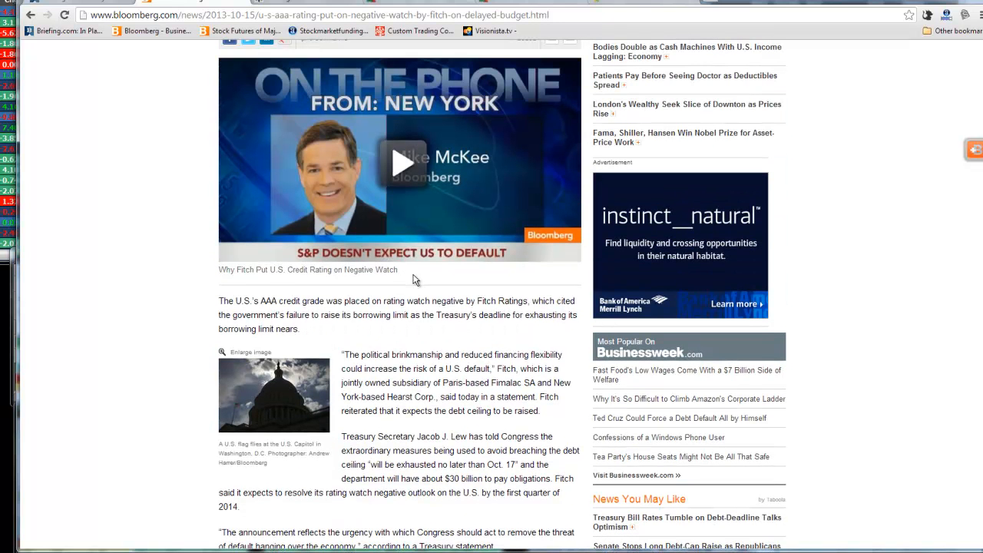
pyautogui.moveTo(350, 274)
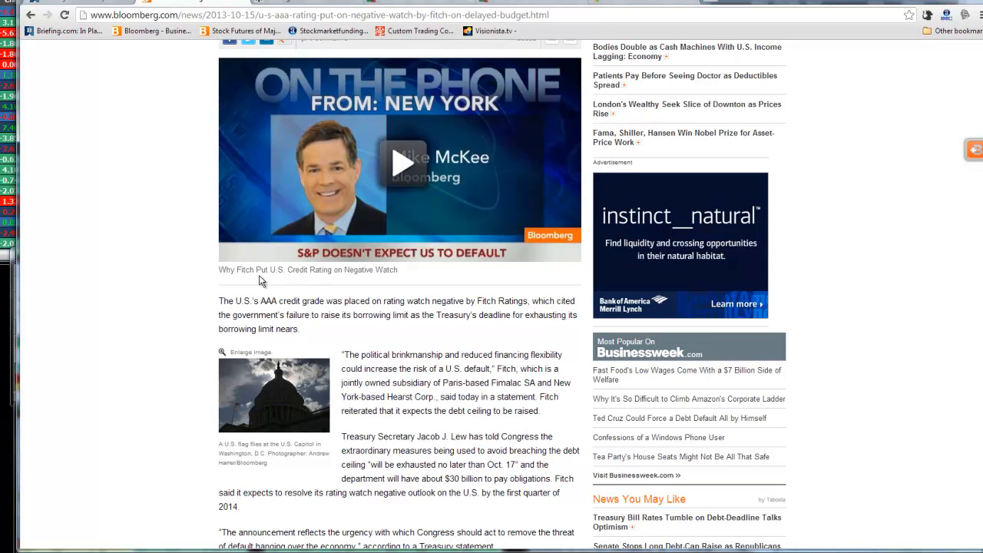
pyautogui.moveTo(391, 284)
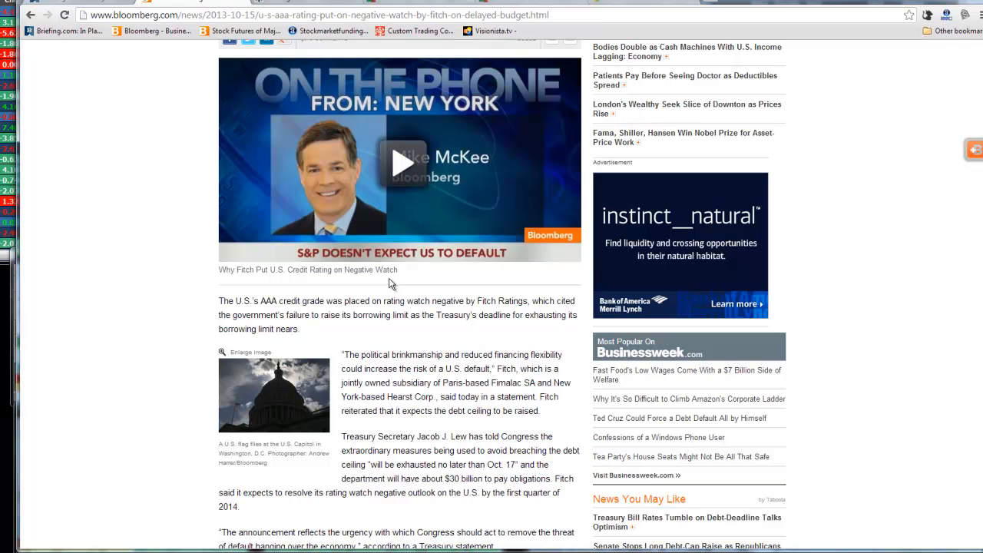
pyautogui.moveTo(393, 330)
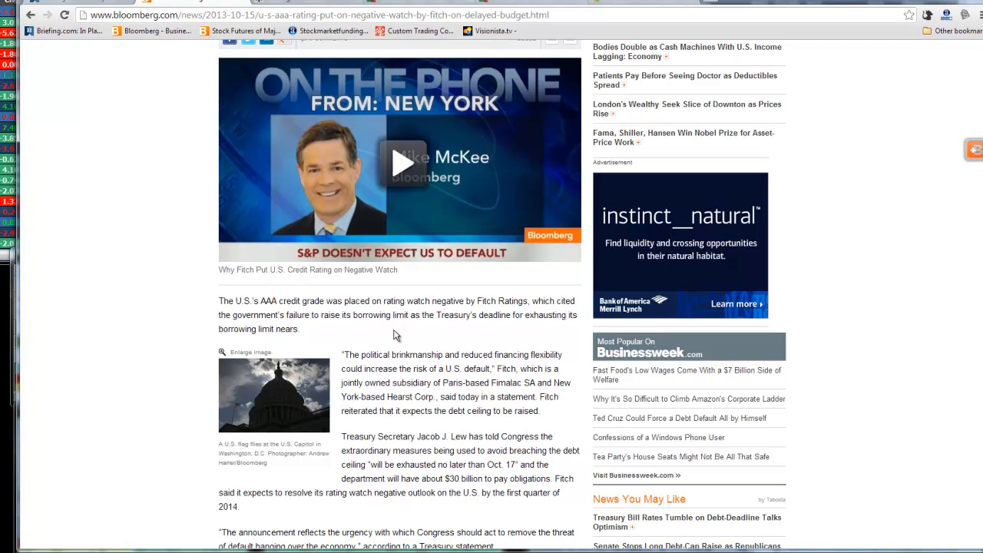
pyautogui.moveTo(335, 132)
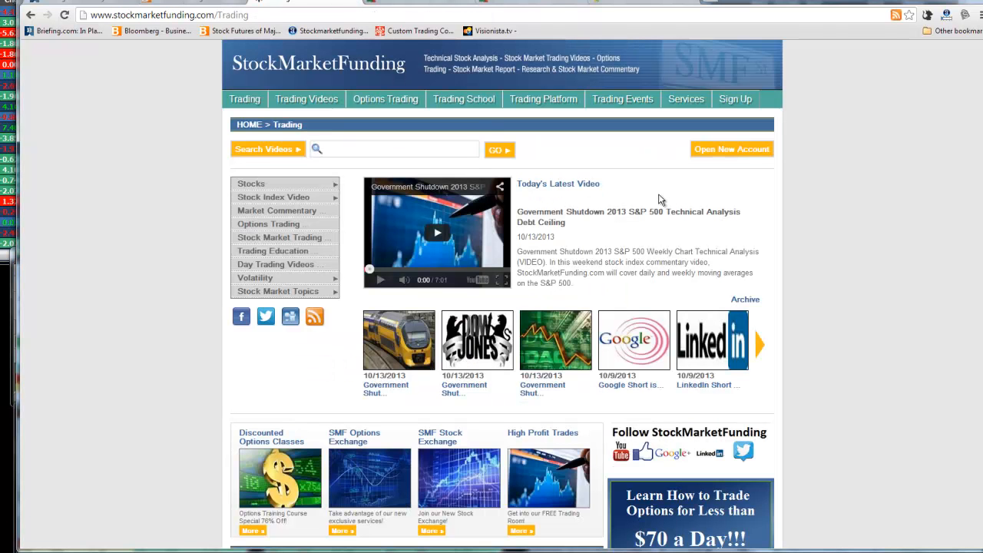
# - Scroll through the StockMarketFunding Trading page's latest videos, then switch to the weekly NASDAQ Composite chart
pyautogui.scroll(-3)
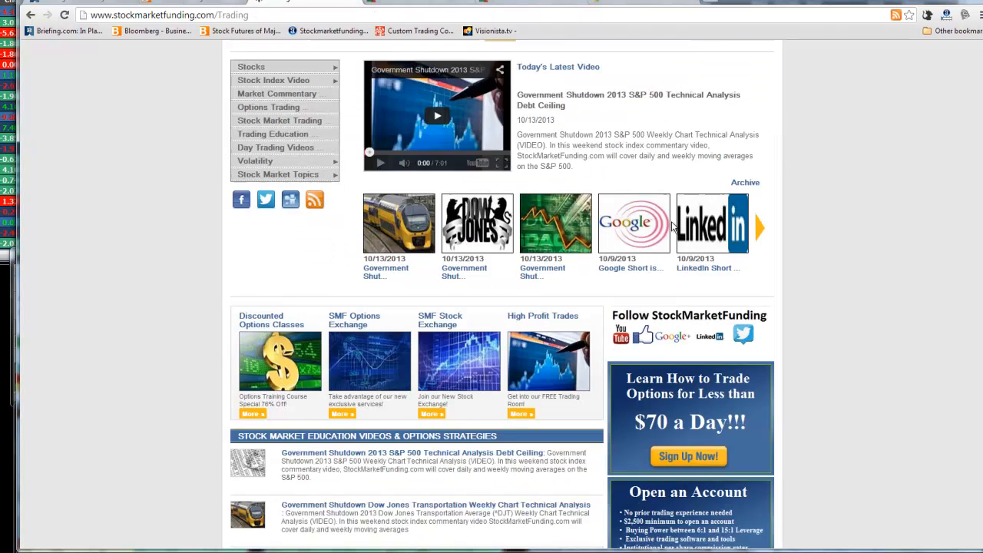
pyautogui.scroll(-3)
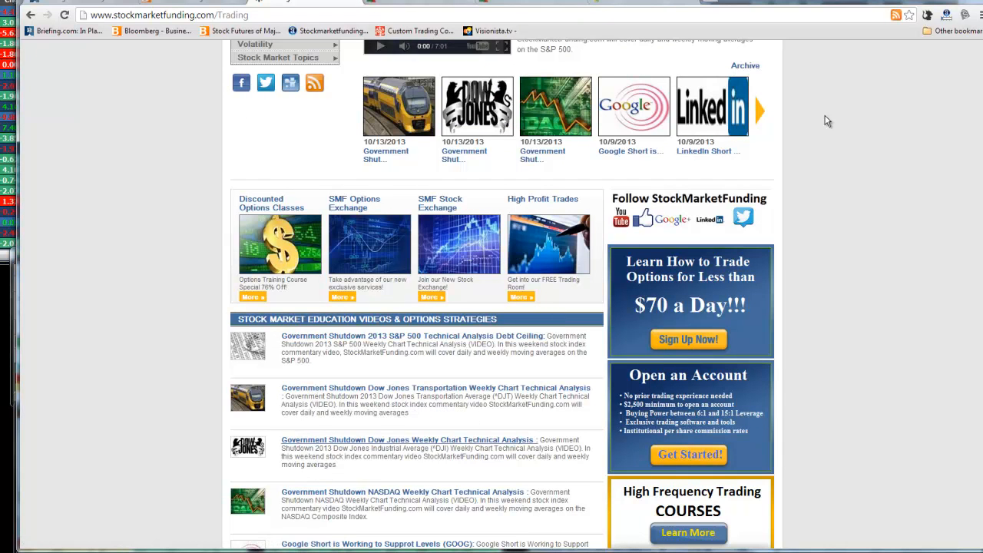
pyautogui.moveTo(905, 261)
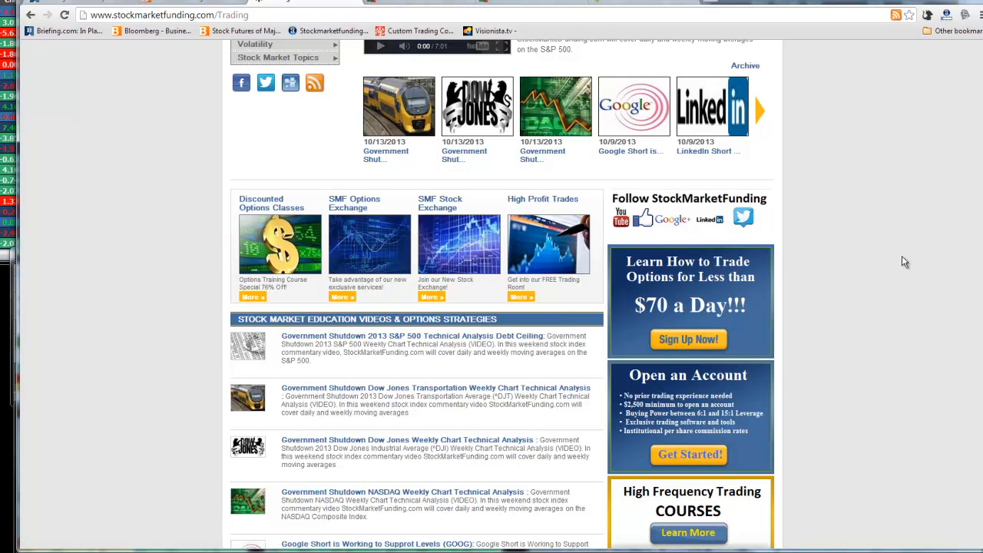
pyautogui.scroll(3)
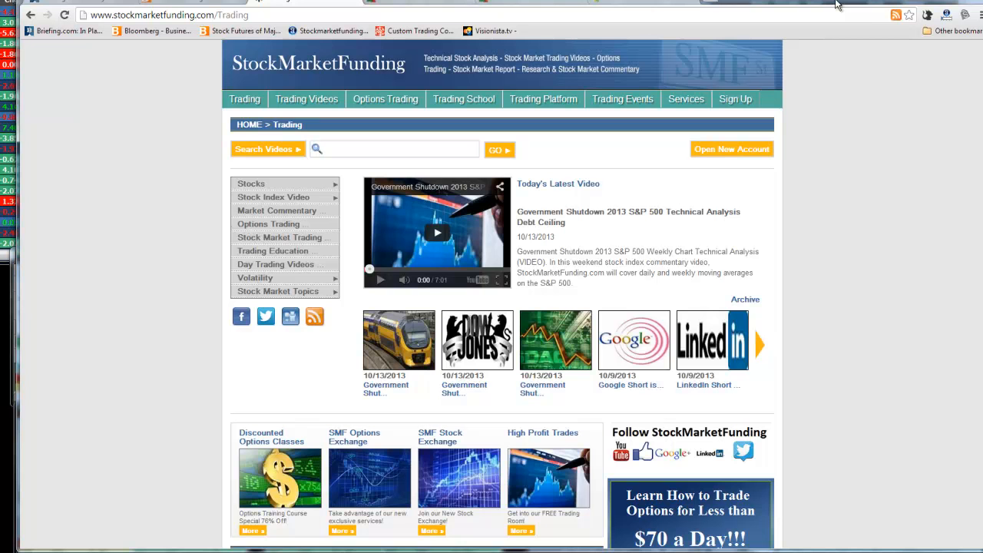
pyautogui.moveTo(399, 9)
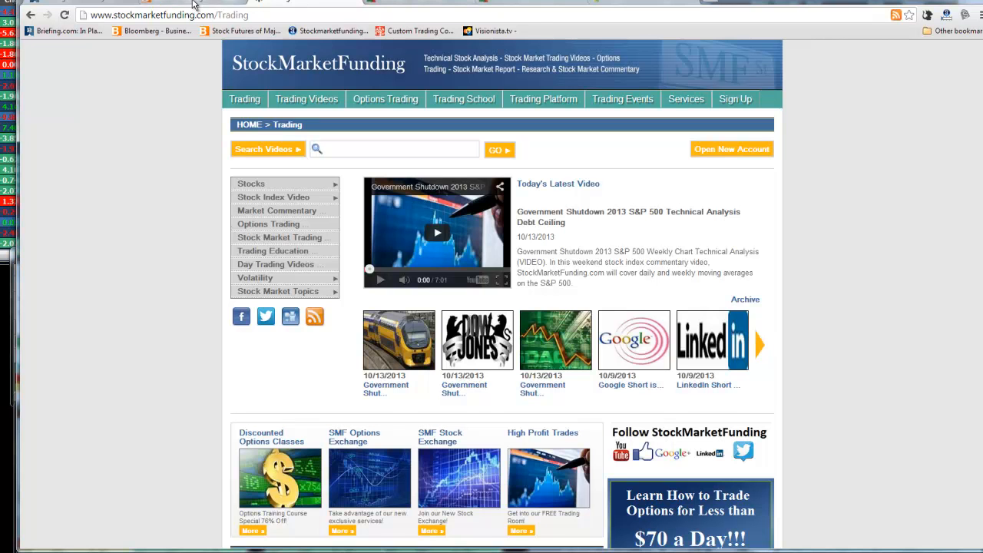
pyautogui.click(152, 31)
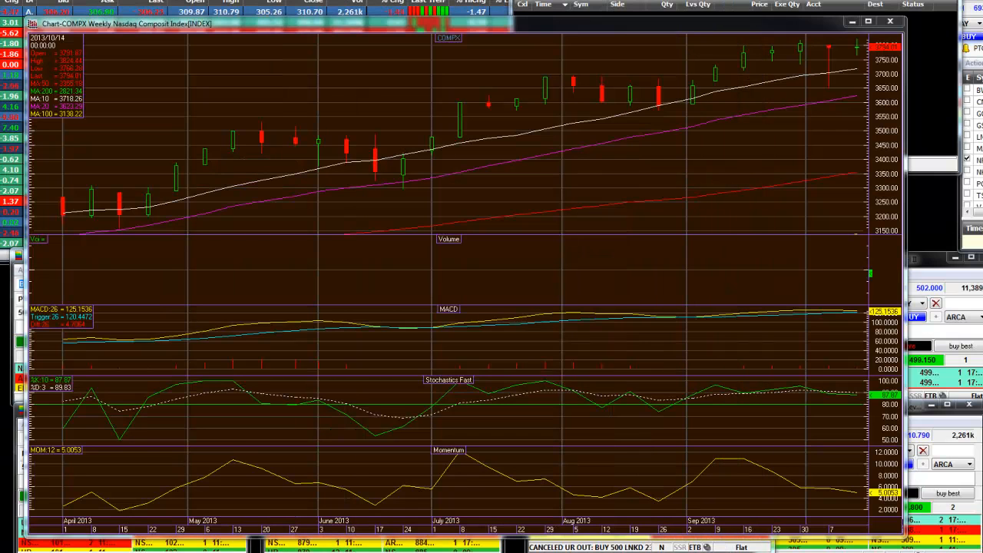
pyautogui.moveTo(796, 69)
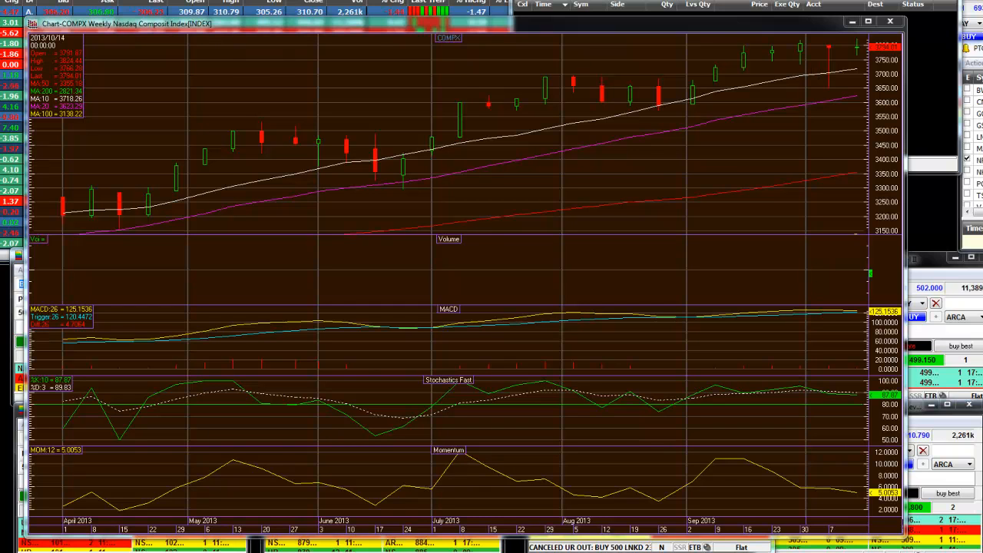
pyautogui.moveTo(798, 46)
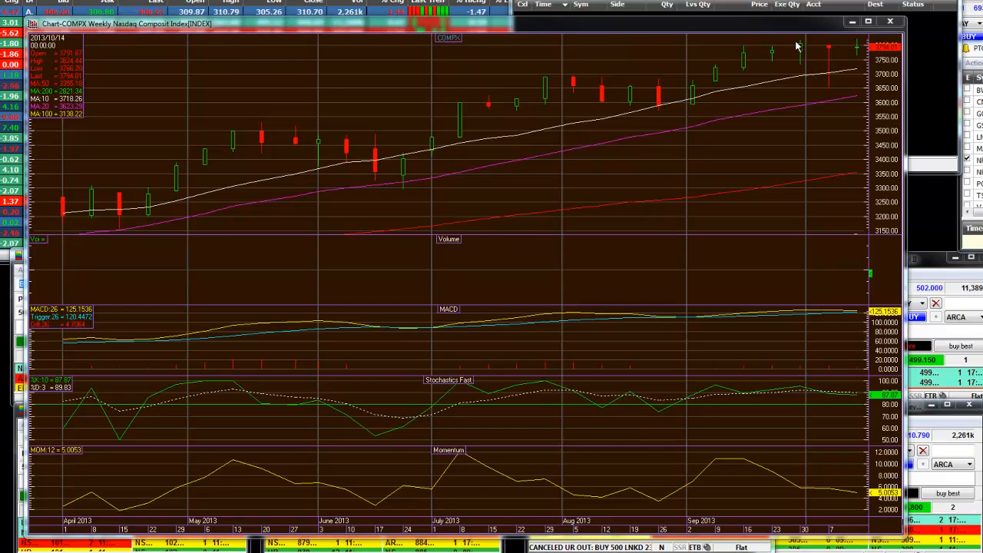
pyautogui.moveTo(857, 43)
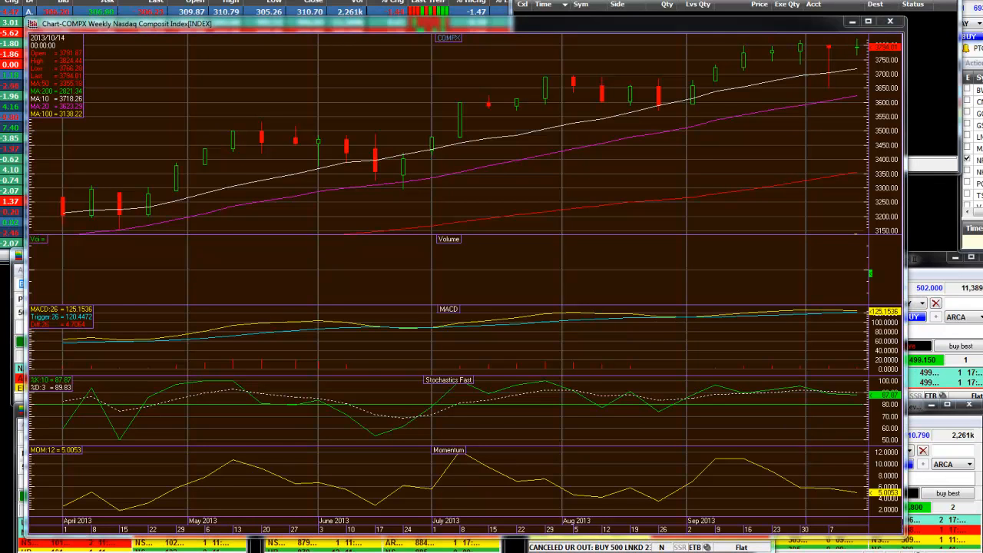
pyautogui.moveTo(529, 140)
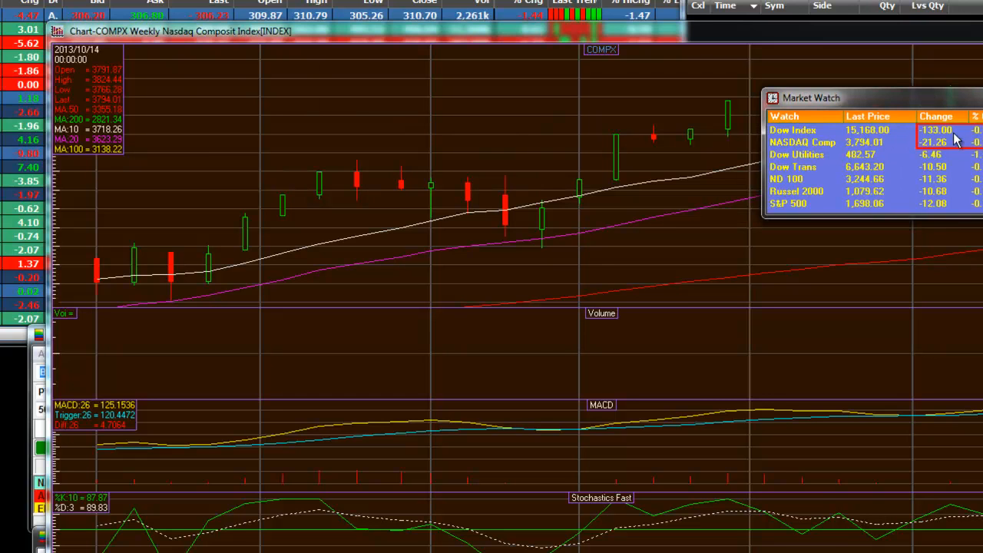
pyautogui.moveTo(943, 163)
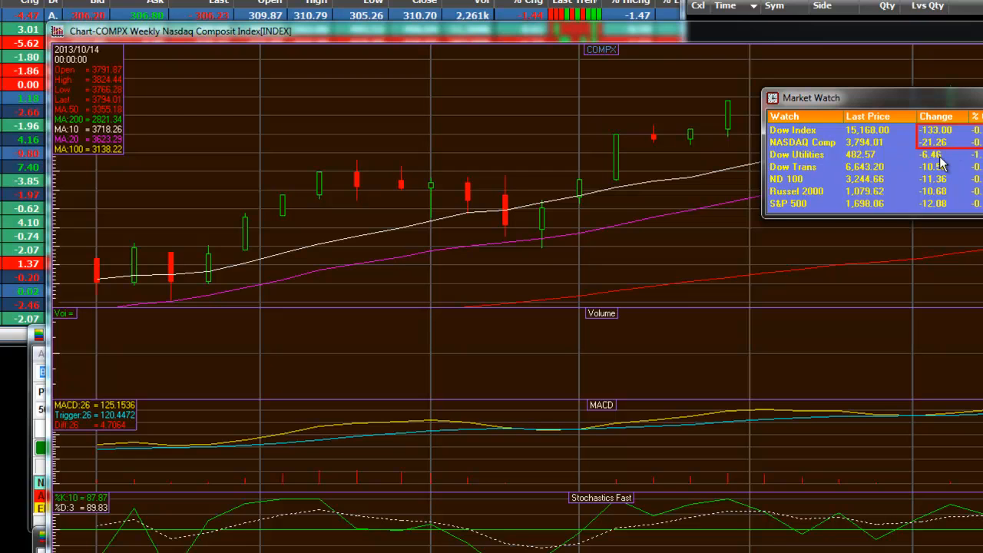
pyautogui.moveTo(955, 187)
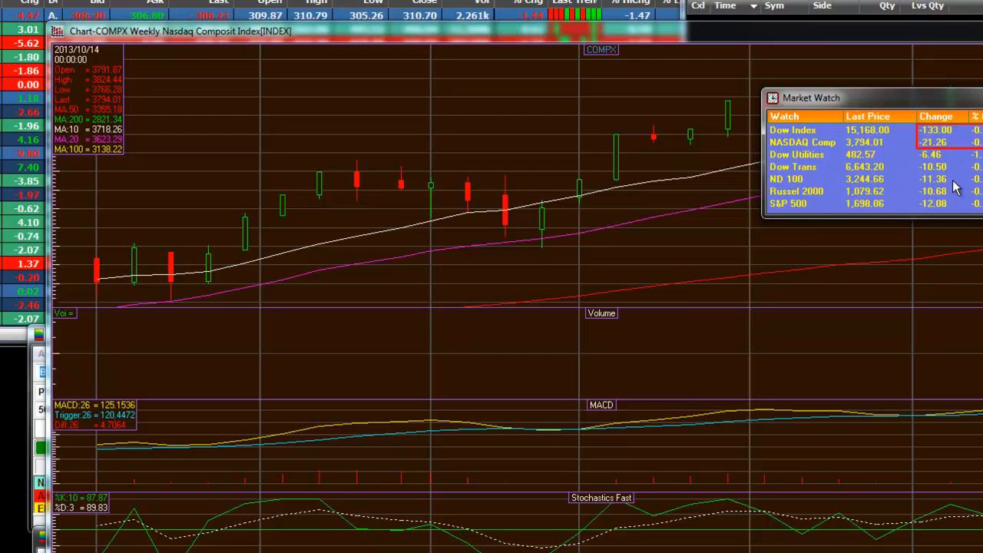
pyautogui.moveTo(953, 175)
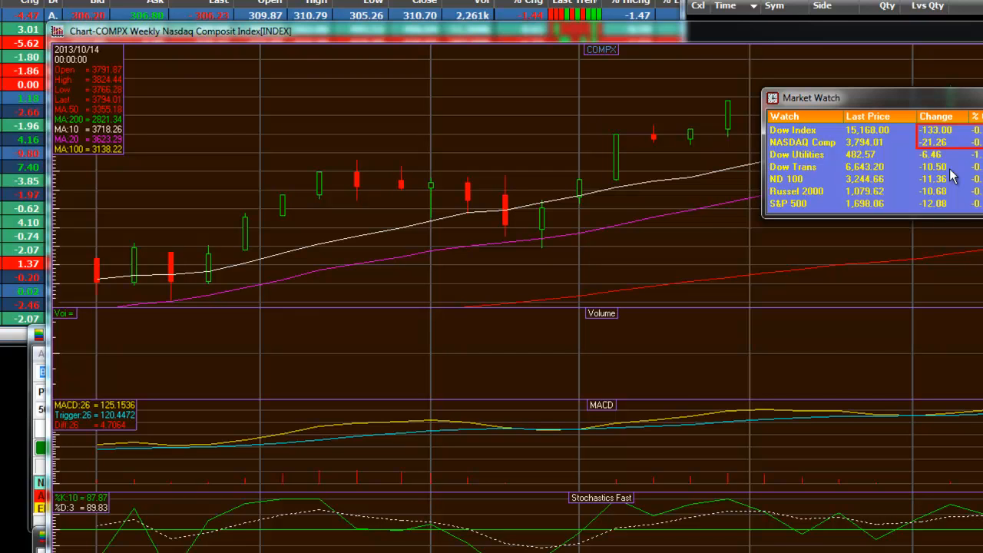
pyautogui.moveTo(943, 201)
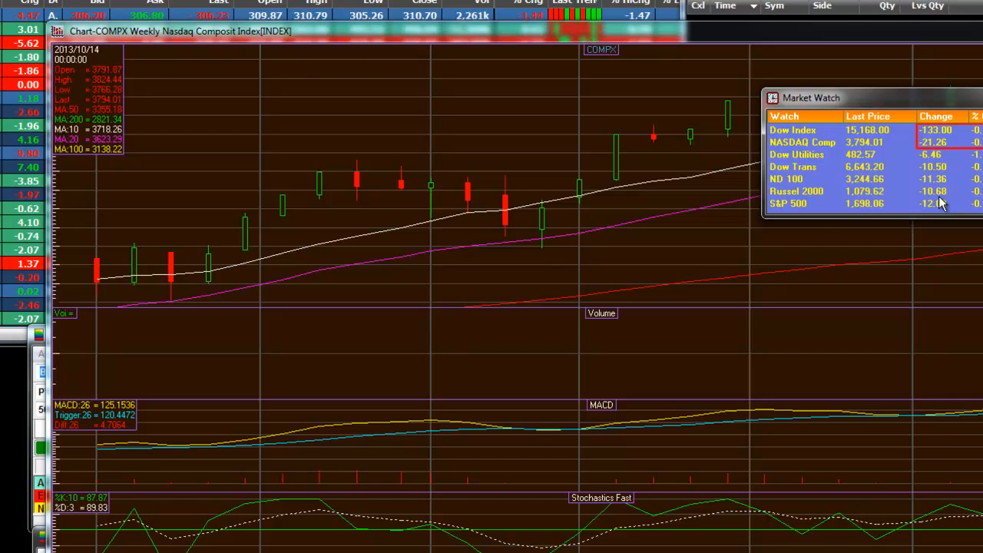
pyautogui.moveTo(903, 219)
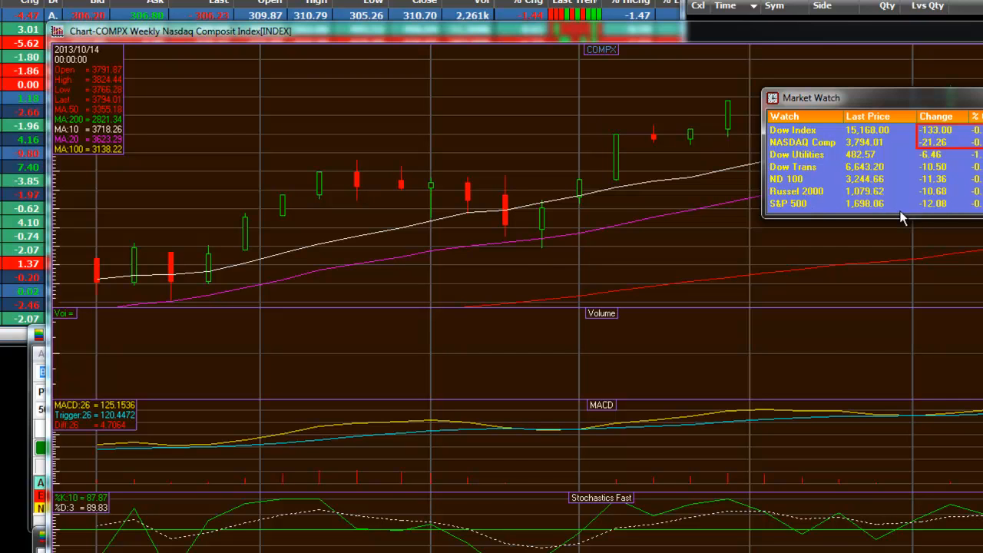
pyautogui.moveTo(947, 181)
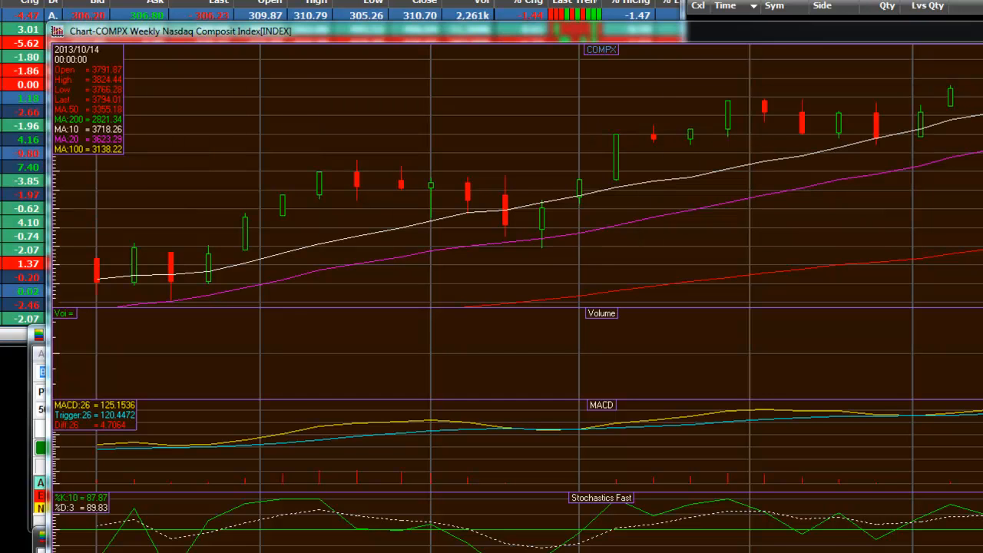
pyautogui.moveTo(690, 182)
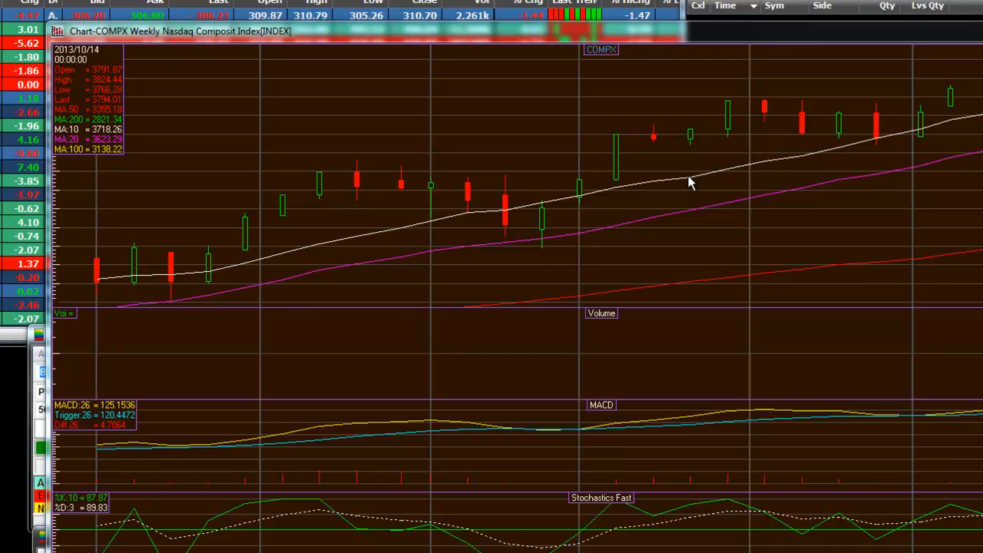